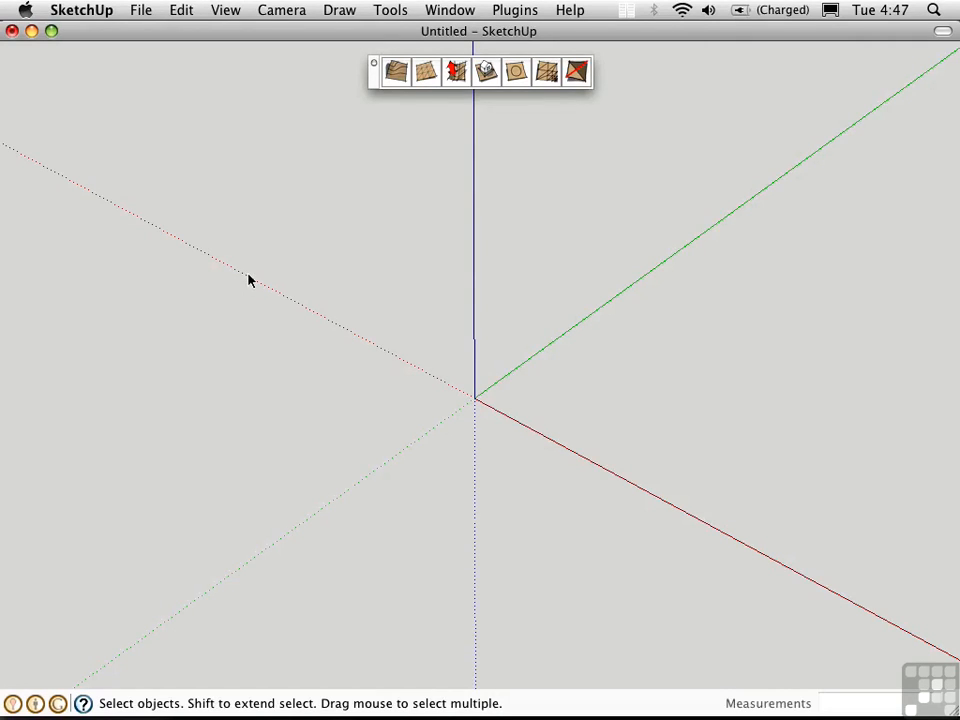
mouse_move(362, 158)
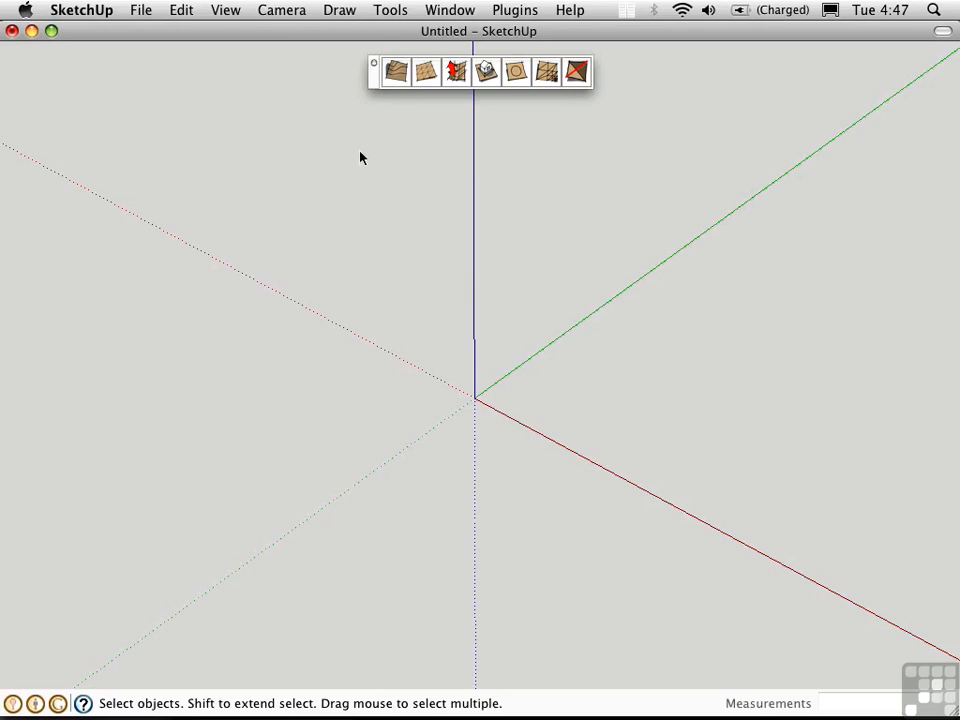
mouse_move(420, 84)
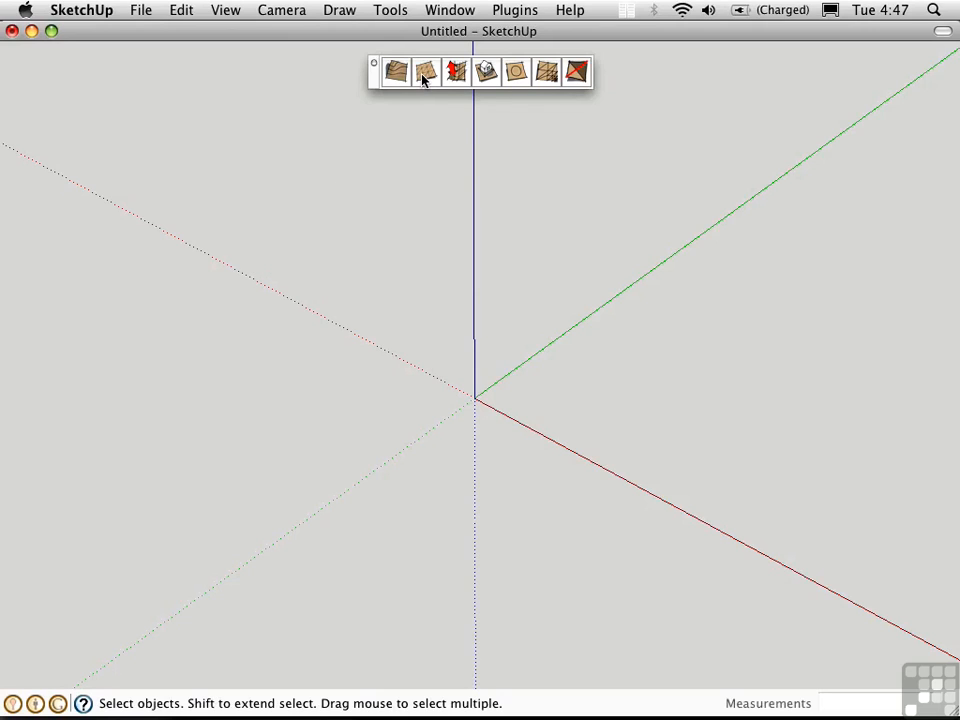
mouse_move(420, 78)
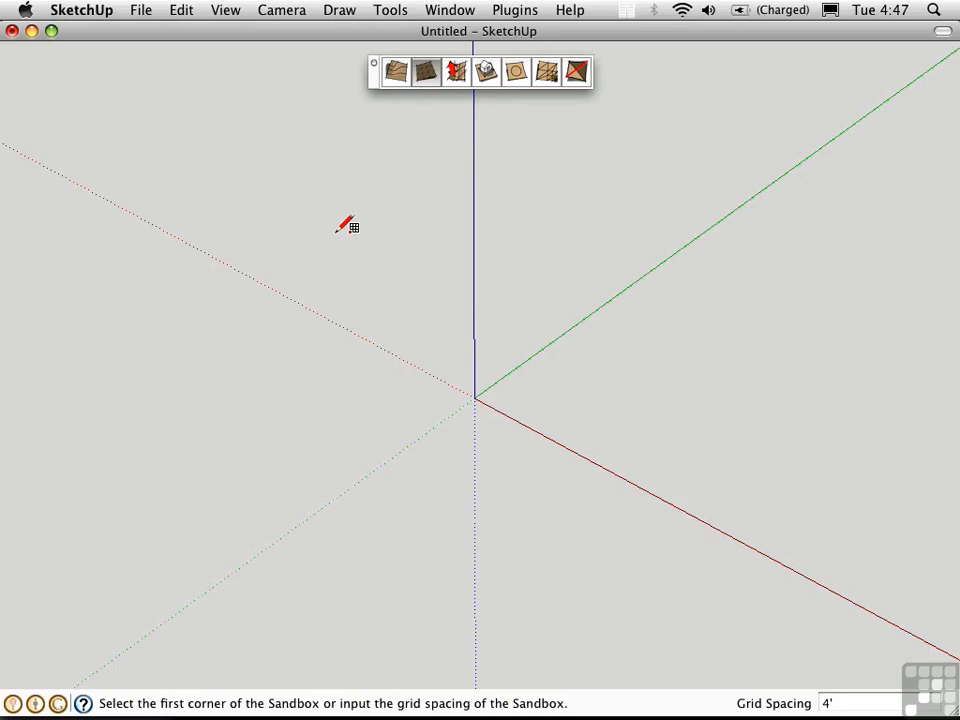
mouse_move(784, 684)
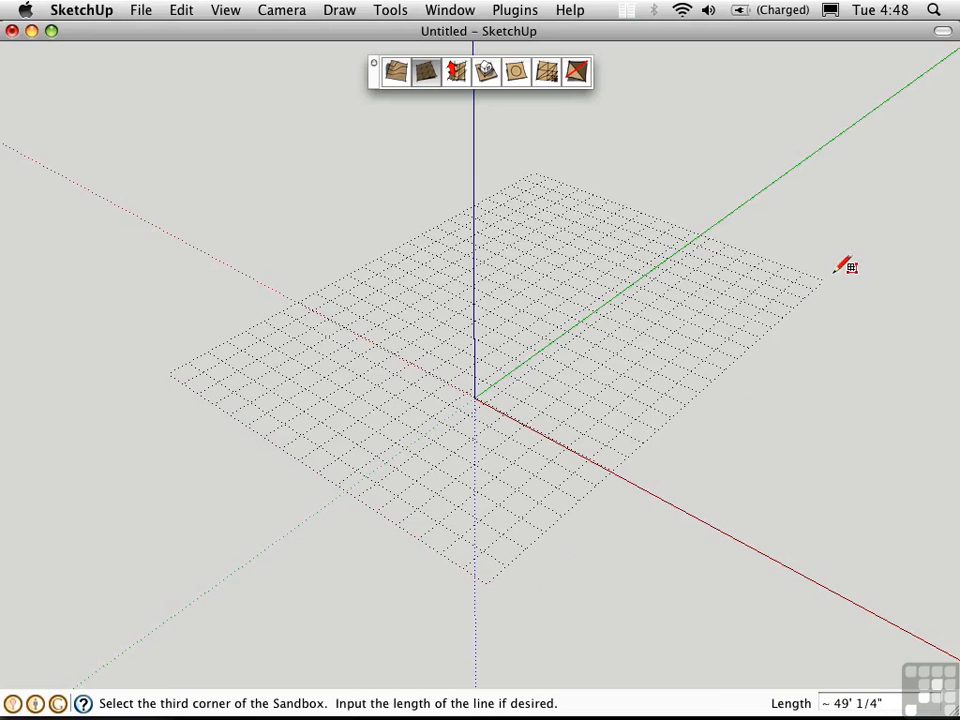
Place the final corner to complete the flat rectangular sandbox grid.
click(852, 264)
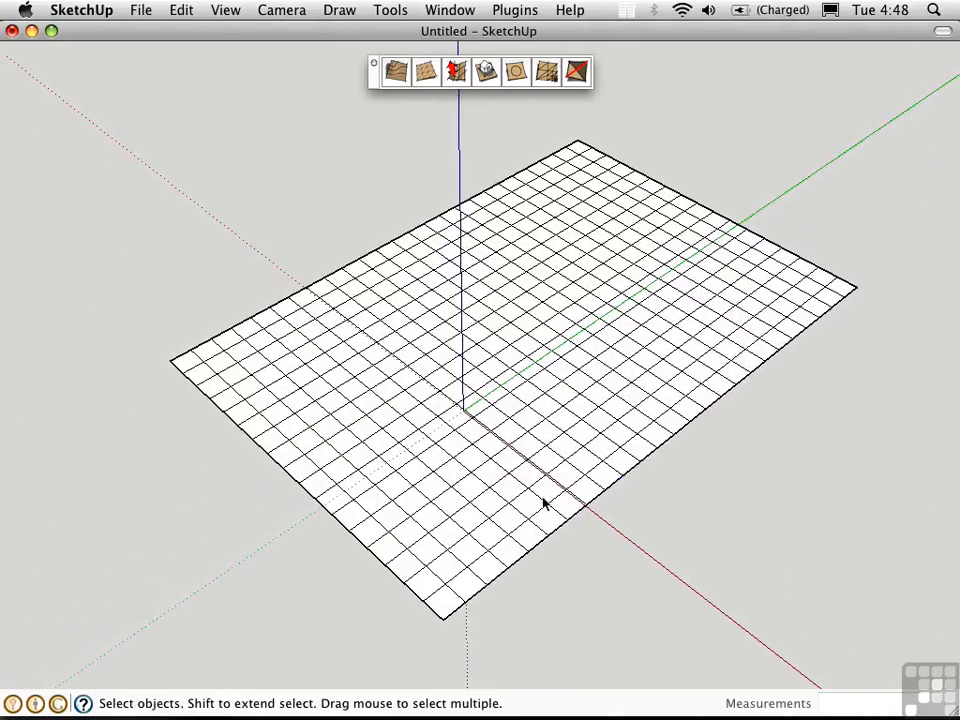
mouse_move(588, 194)
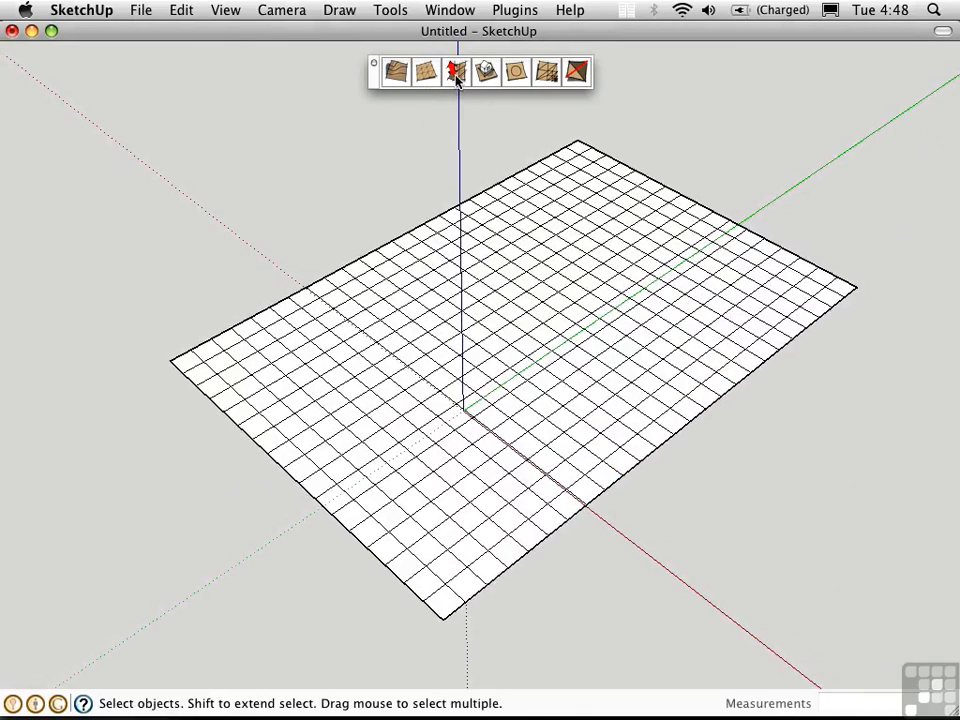
mouse_move(456, 78)
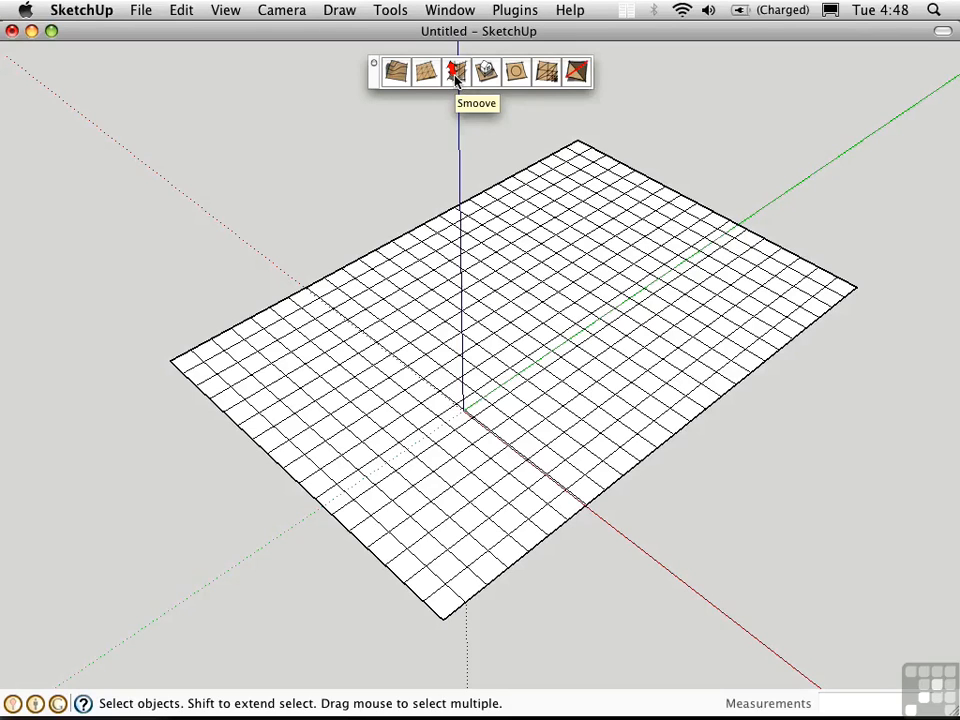
mouse_move(452, 72)
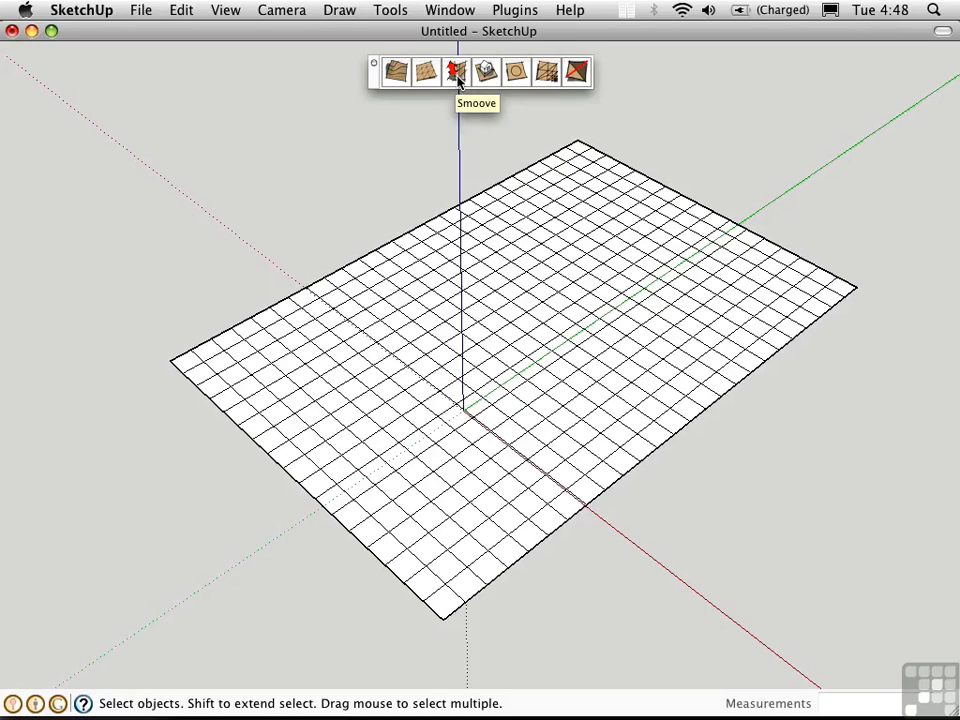
mouse_move(472, 126)
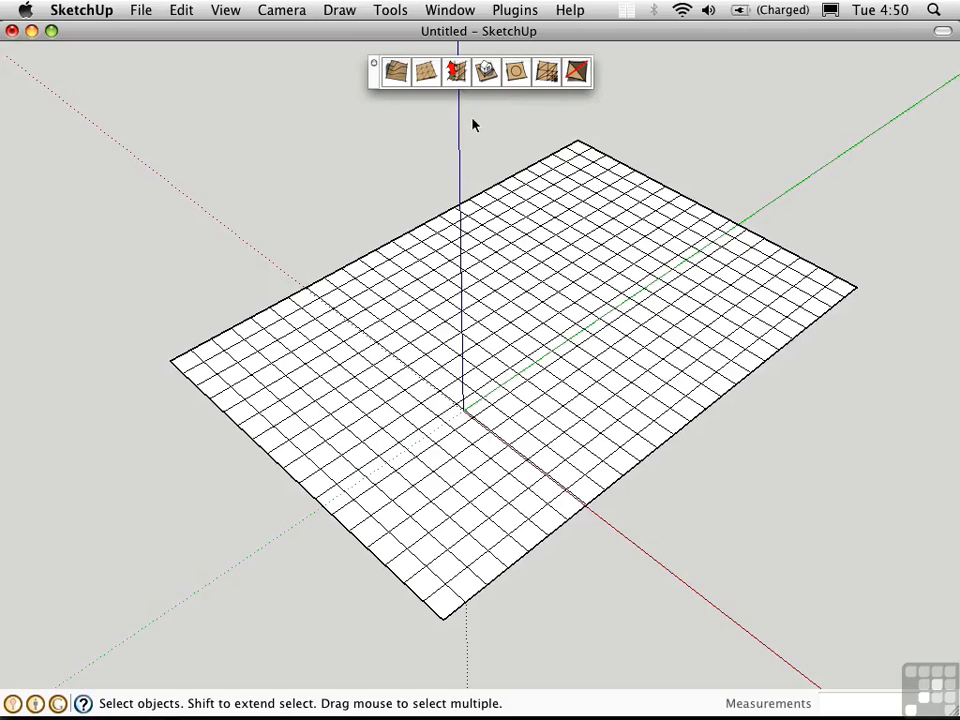
mouse_move(486, 148)
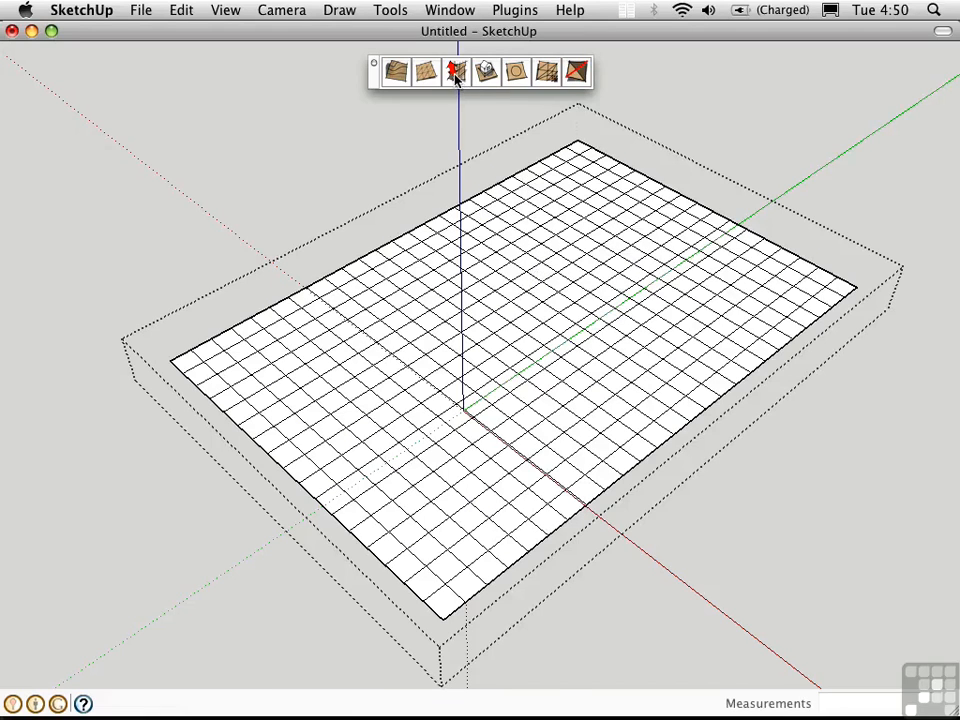
Smoove a rounded hill with a 16' radius upward near the far edge of the grid.
click(450, 72)
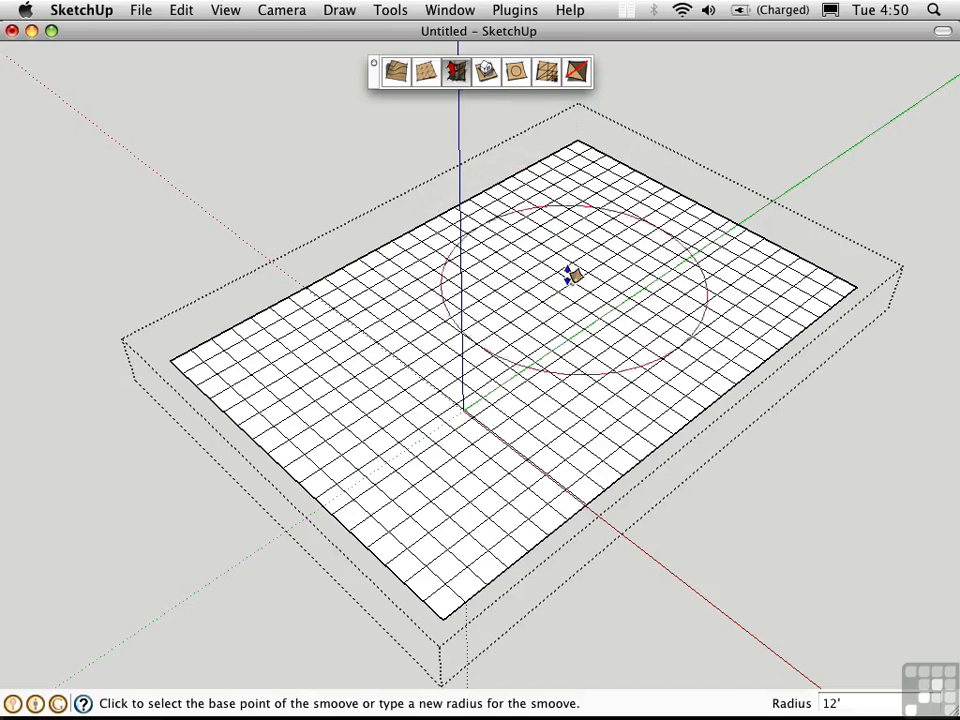
text(1)
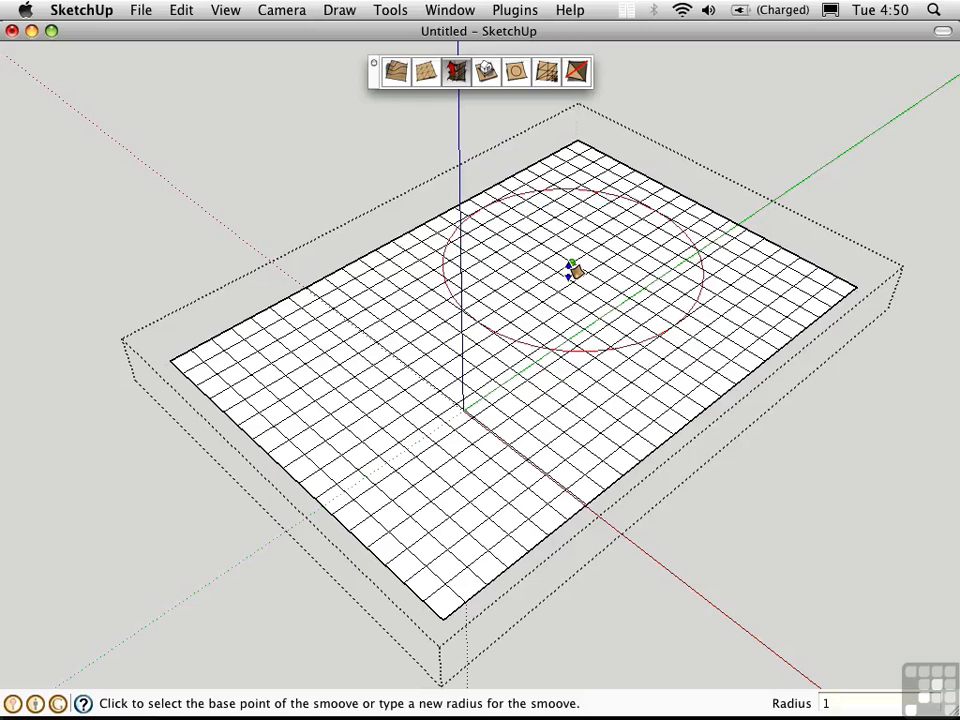
text(16')
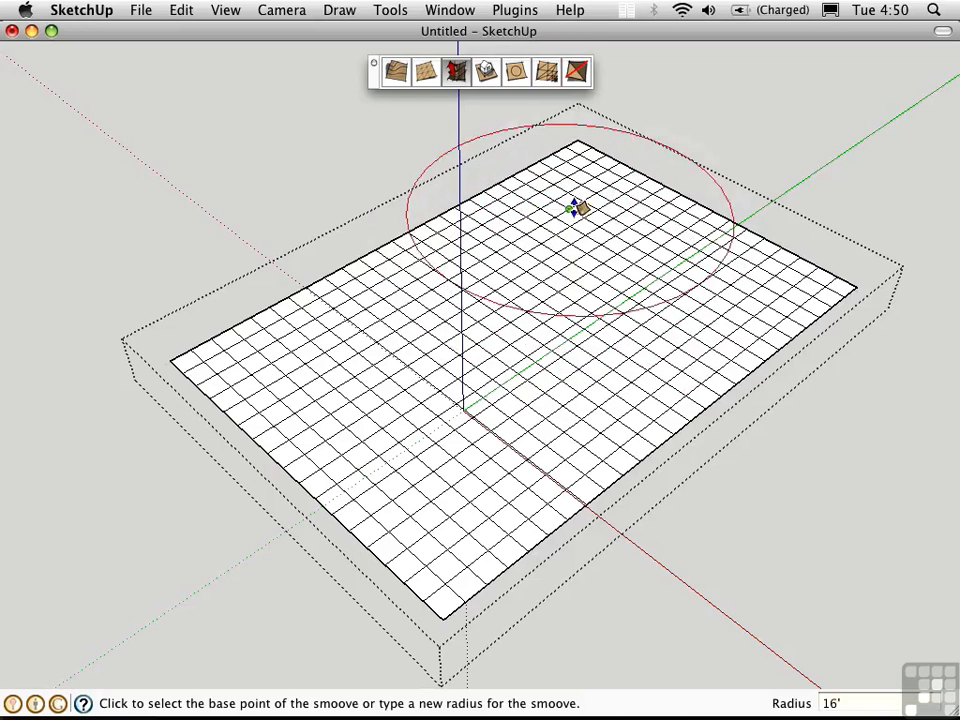
click(576, 206)
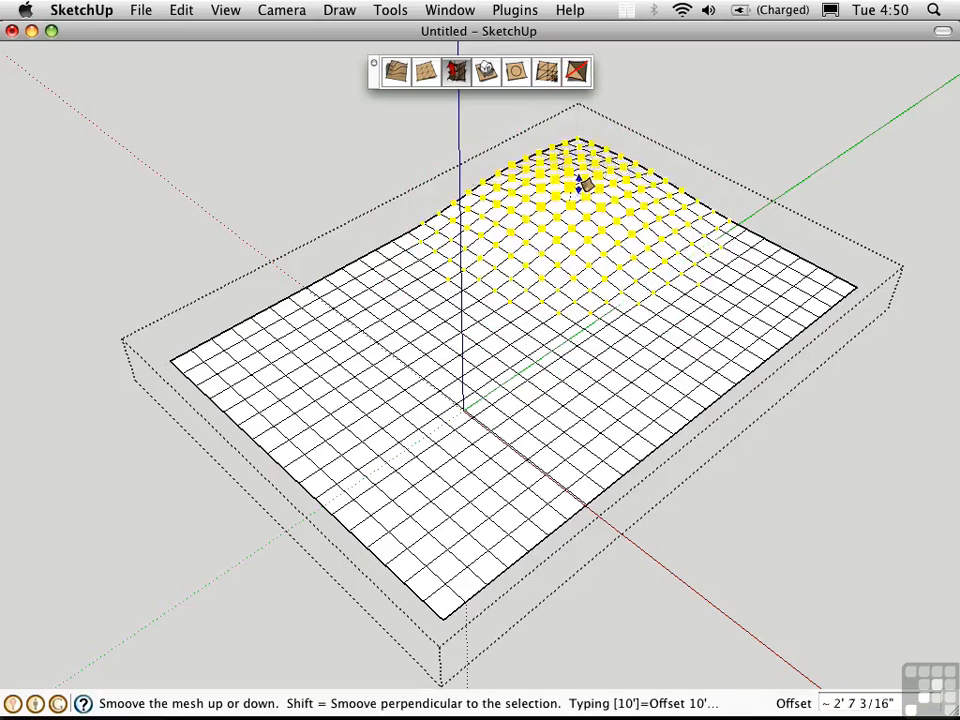
drag(580, 184, 576, 164)
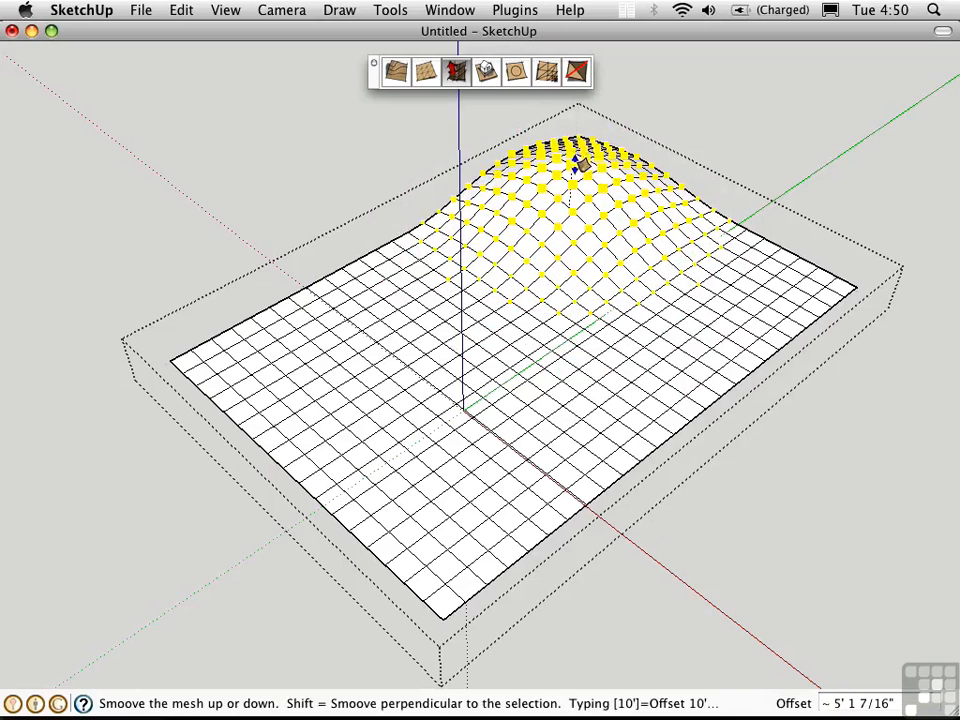
drag(580, 170, 584, 184)
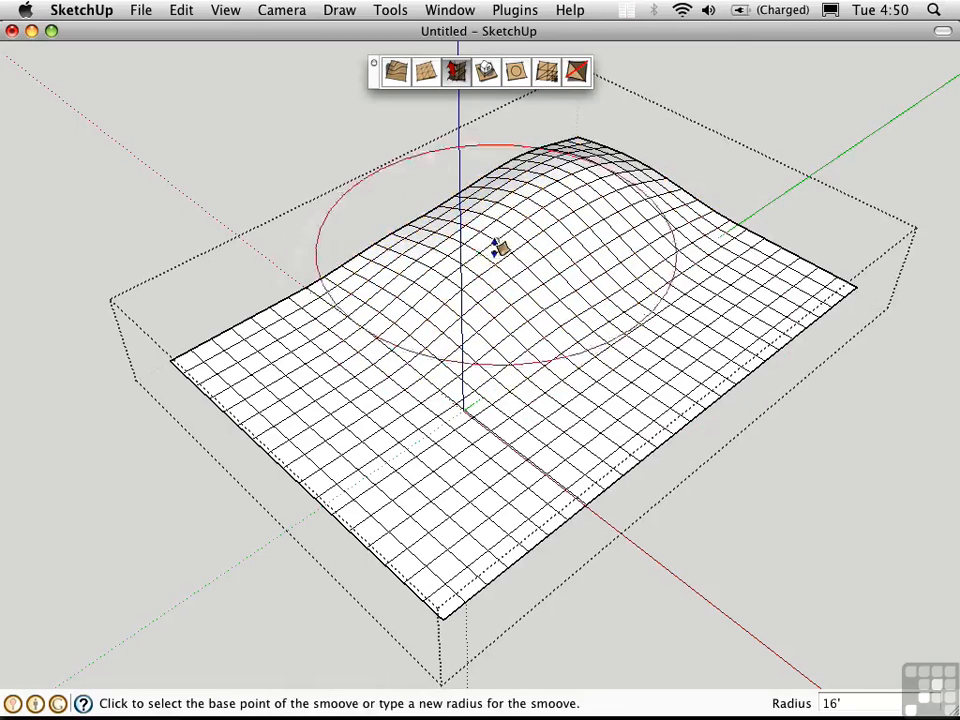
Push the hill centre up again, then set a 3' Smoove radius for a small dent.
click(498, 252)
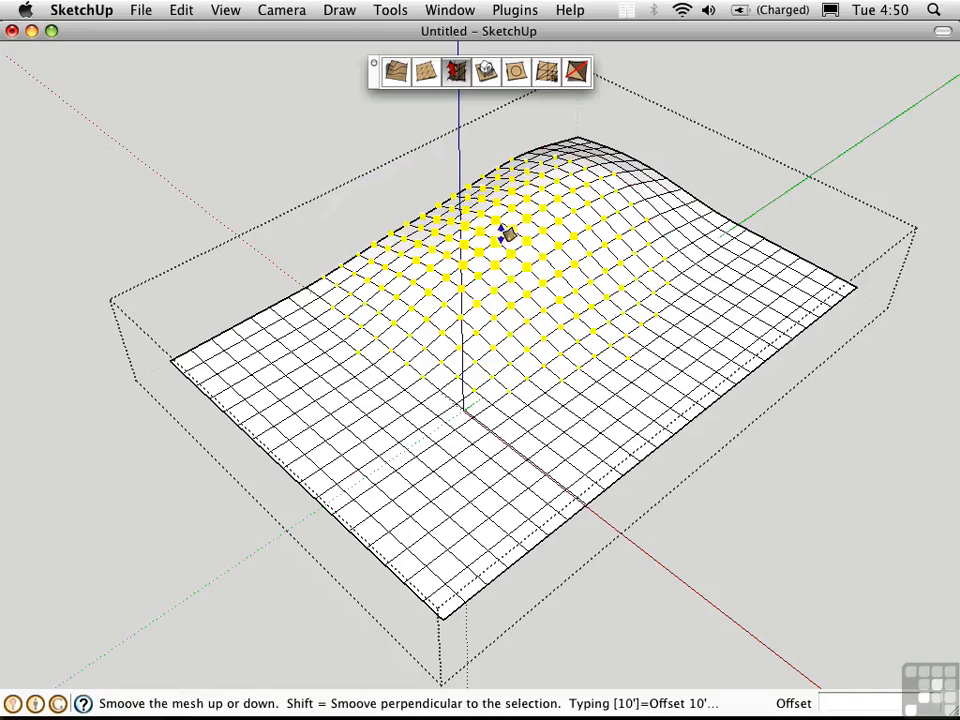
drag(504, 230, 516, 196)
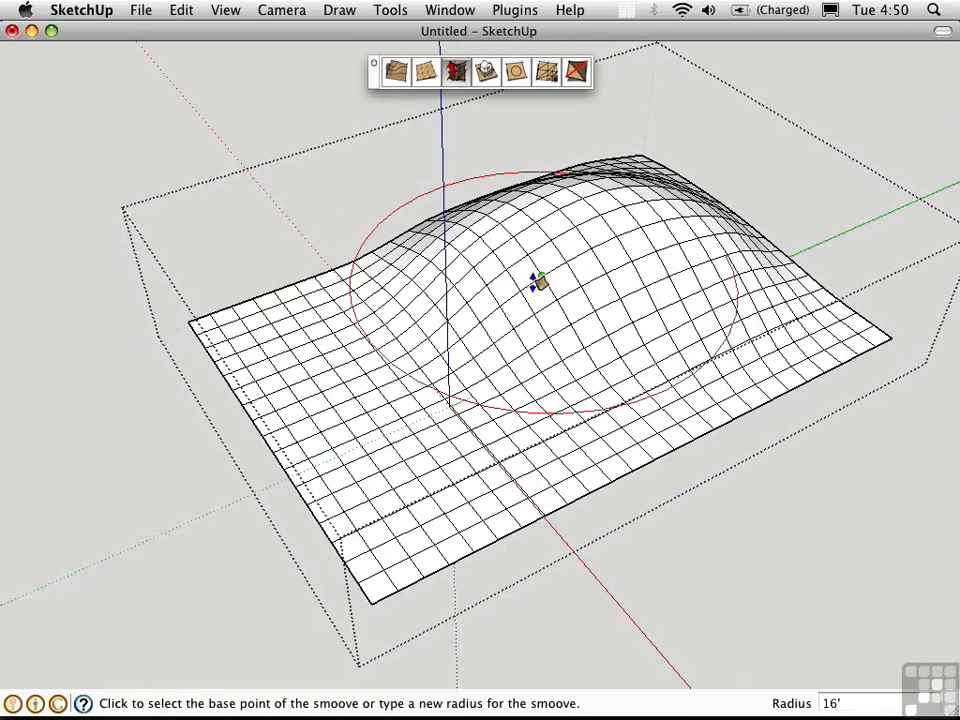
text(3')
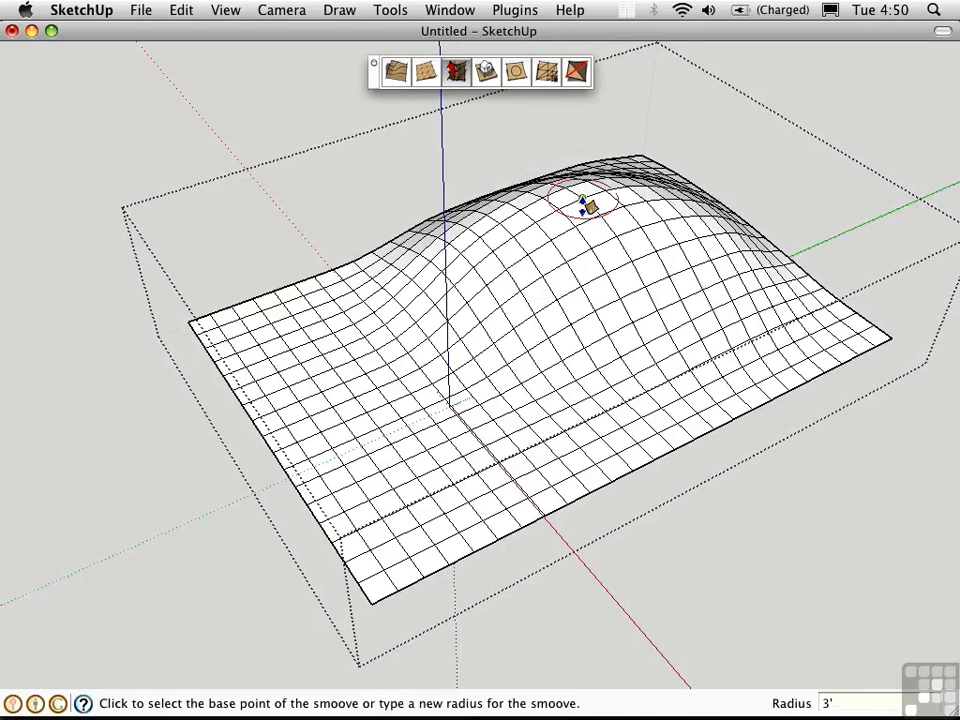
mouse_move(584, 236)
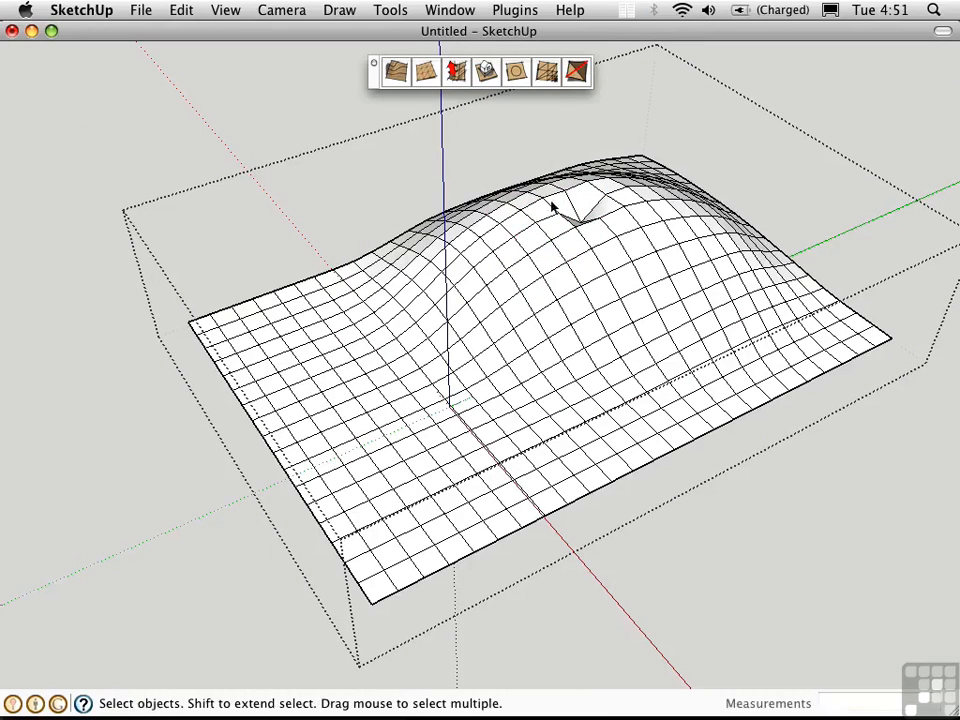
mouse_move(604, 224)
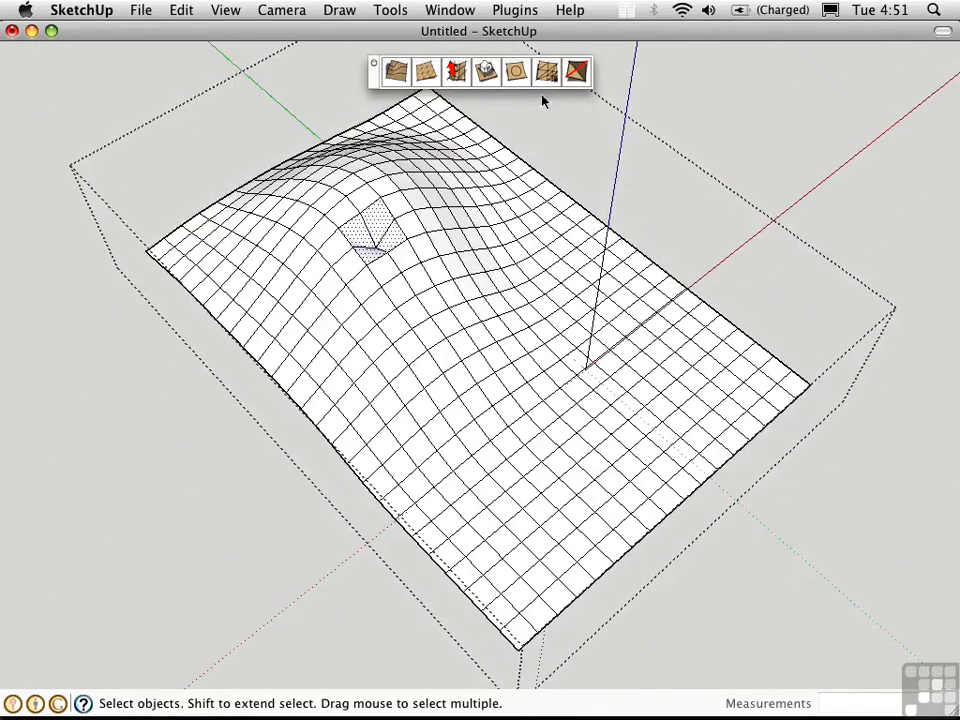
mouse_move(546, 72)
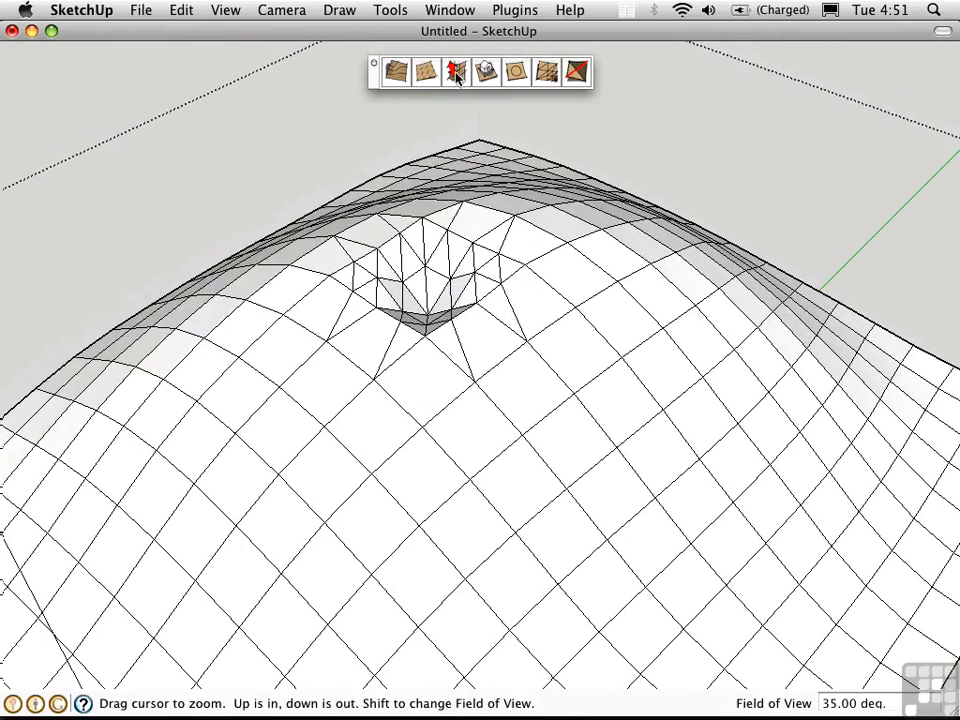
Smoove at the hilltop dent, then Add Detail to split a slope face with a new vertex.
click(452, 76)
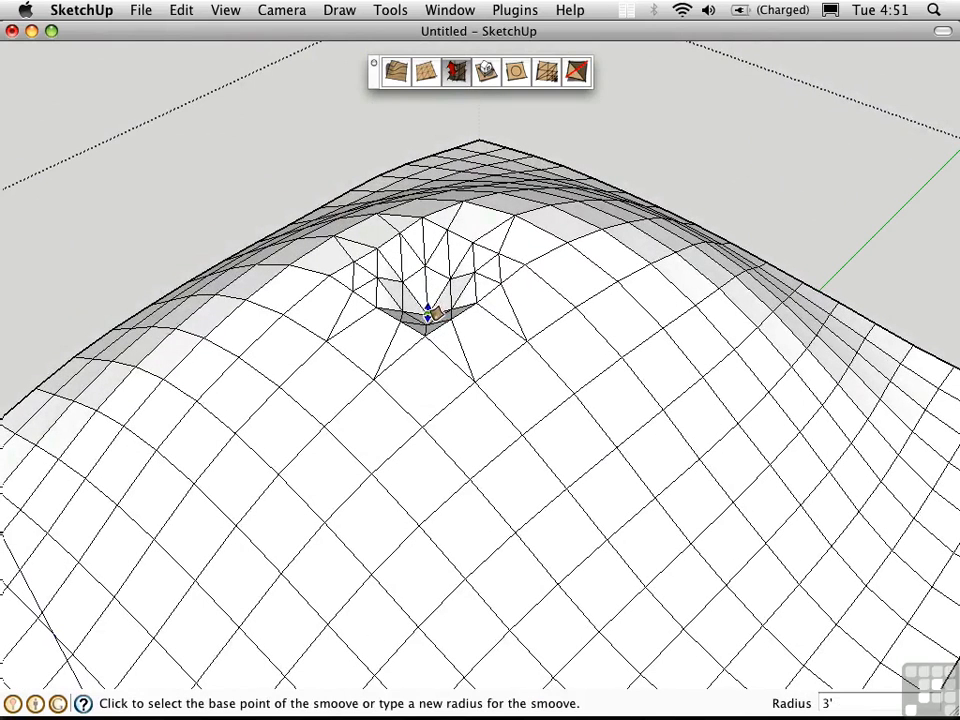
click(428, 310)
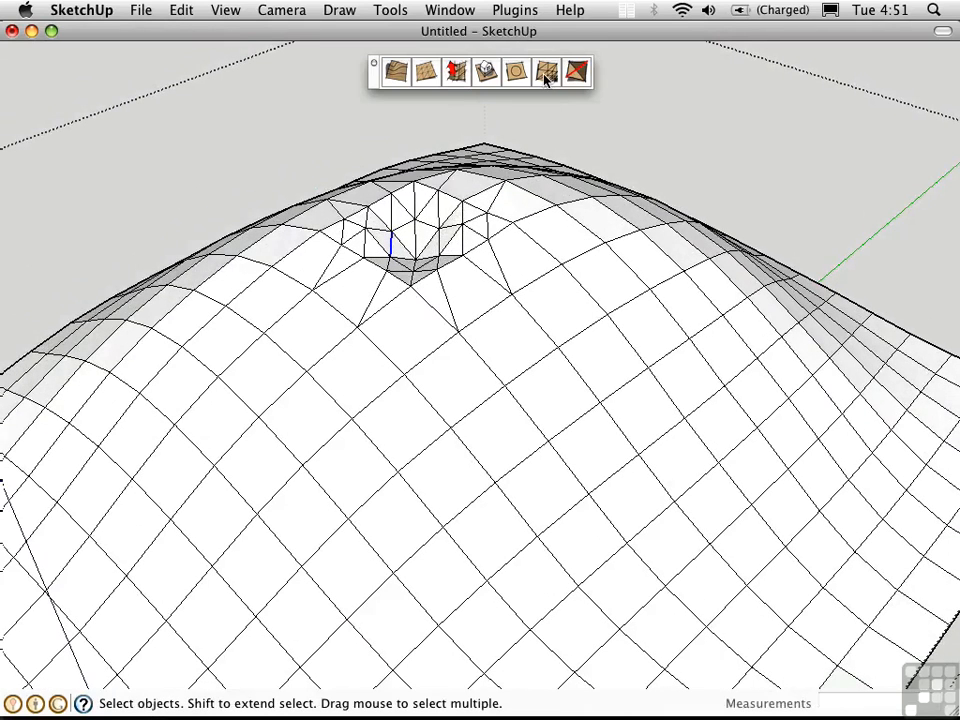
mouse_move(544, 72)
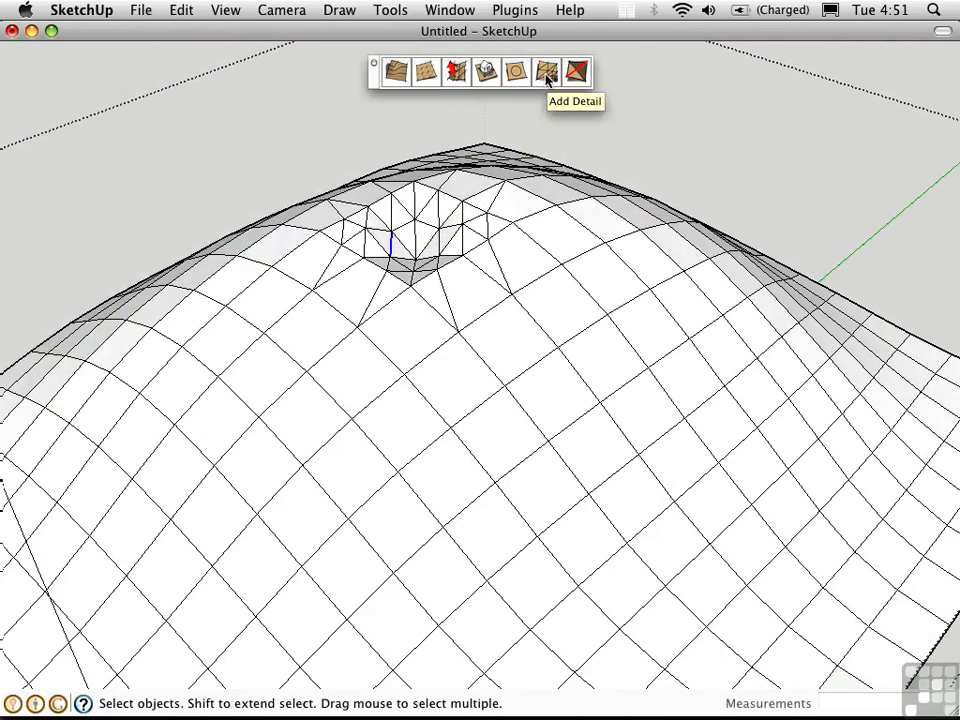
mouse_move(548, 288)
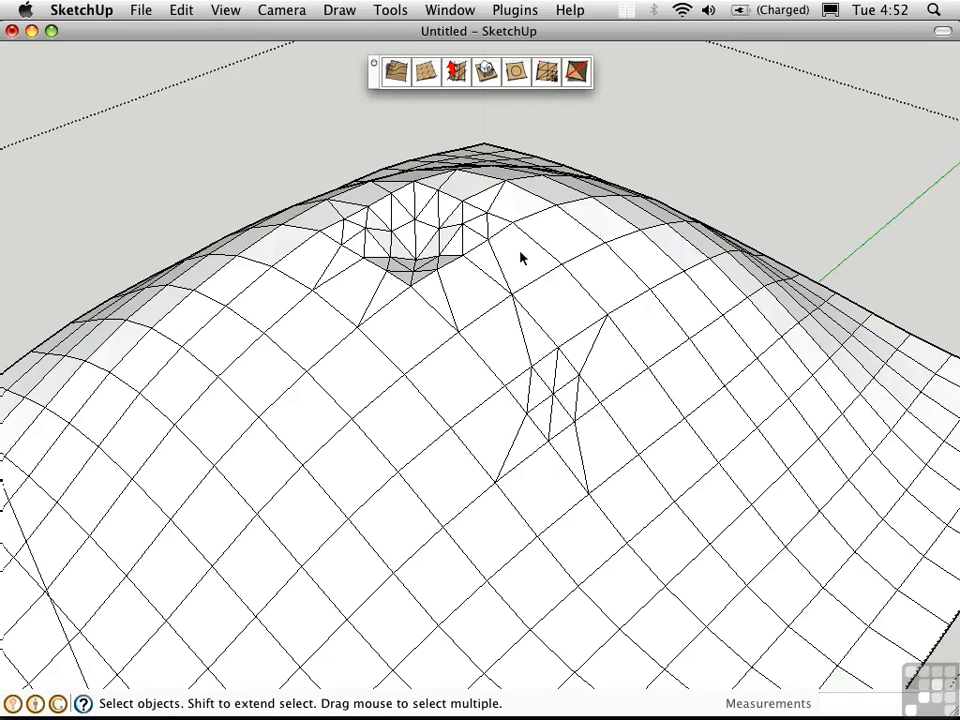
mouse_move(464, 202)
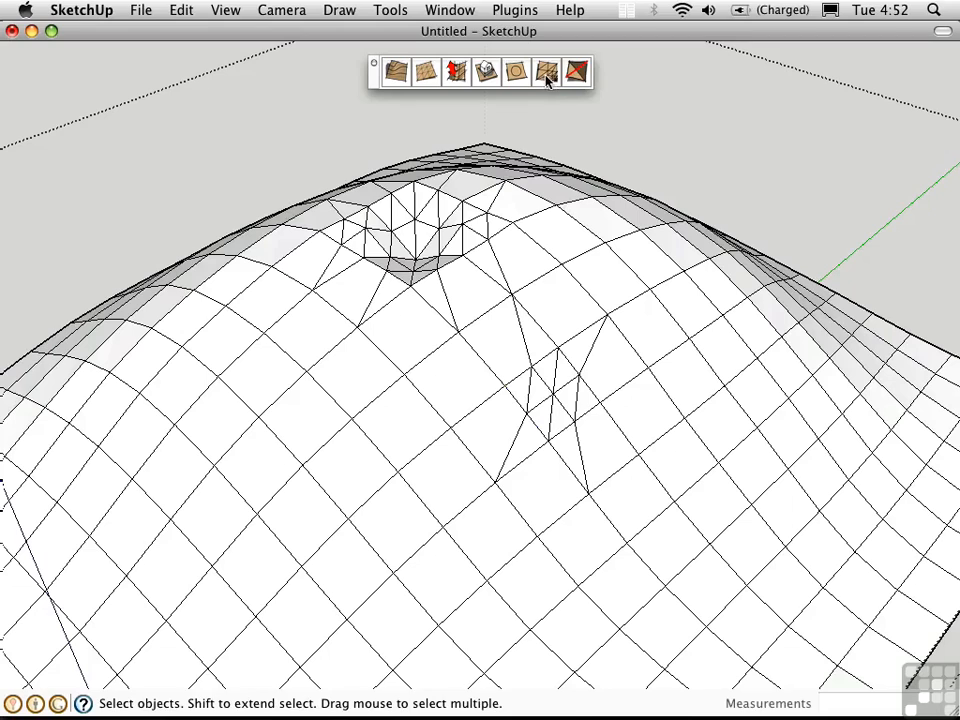
click(548, 72)
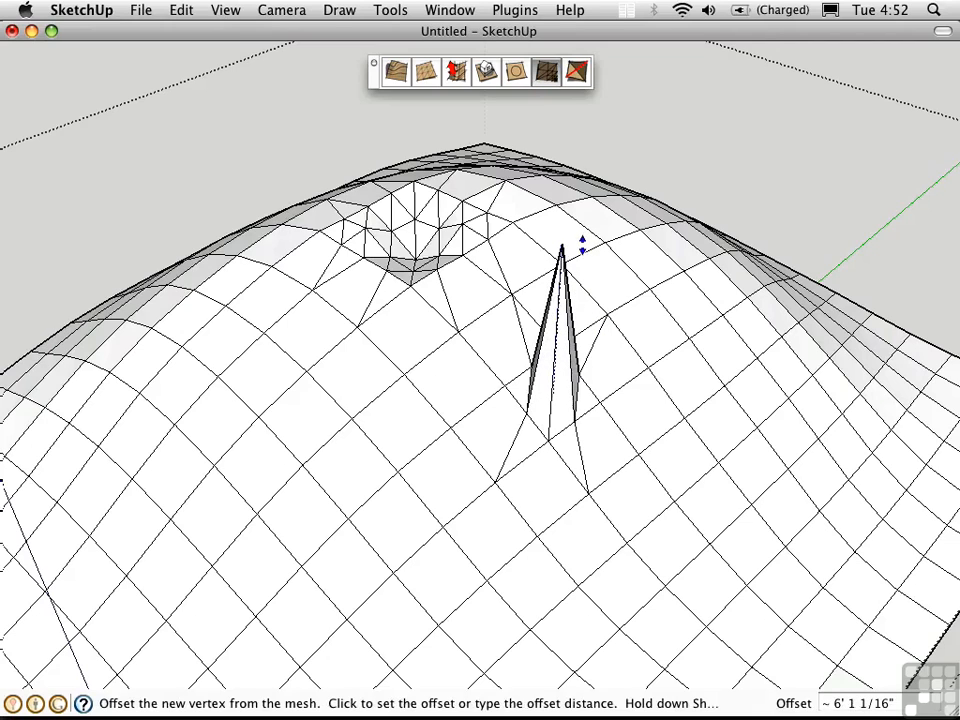
drag(578, 248, 578, 370)
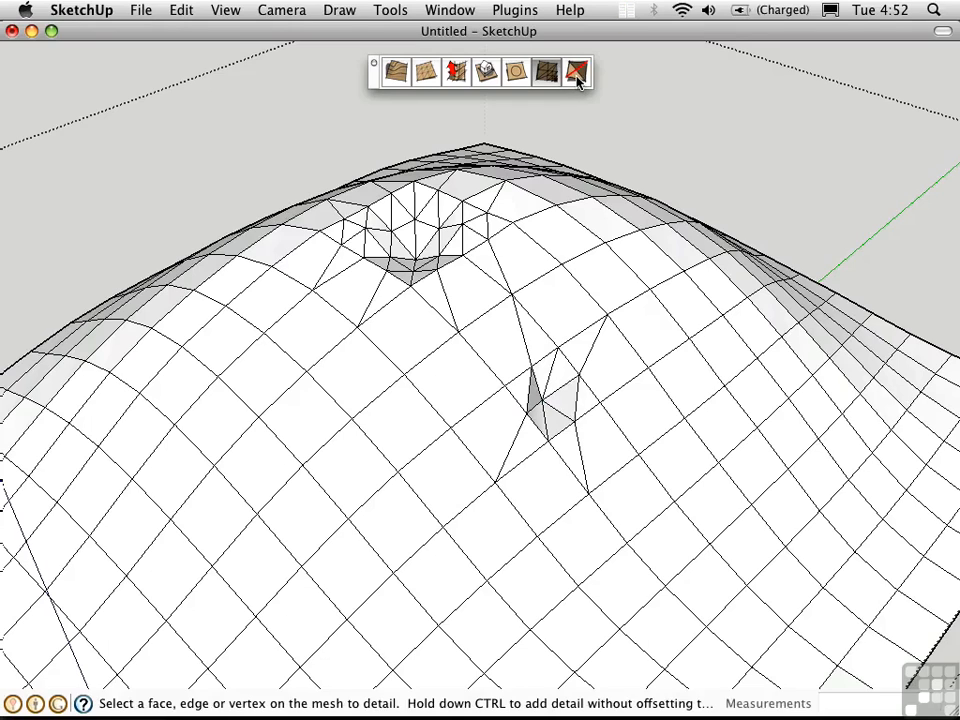
mouse_move(576, 76)
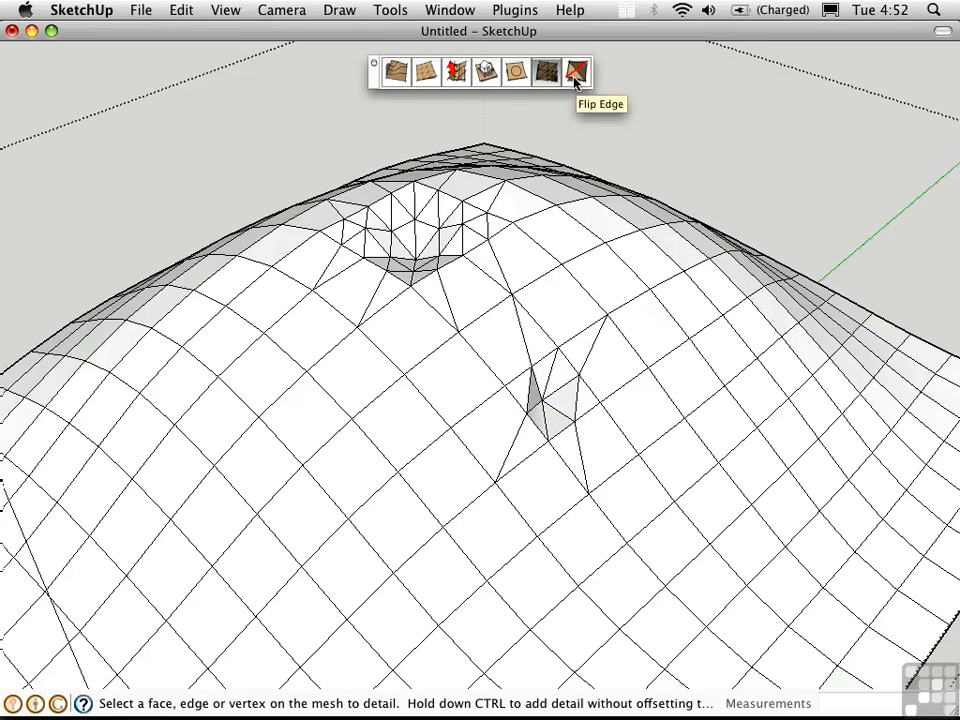
Flip an edge inside the detailed patch on the hill's slope.
click(576, 72)
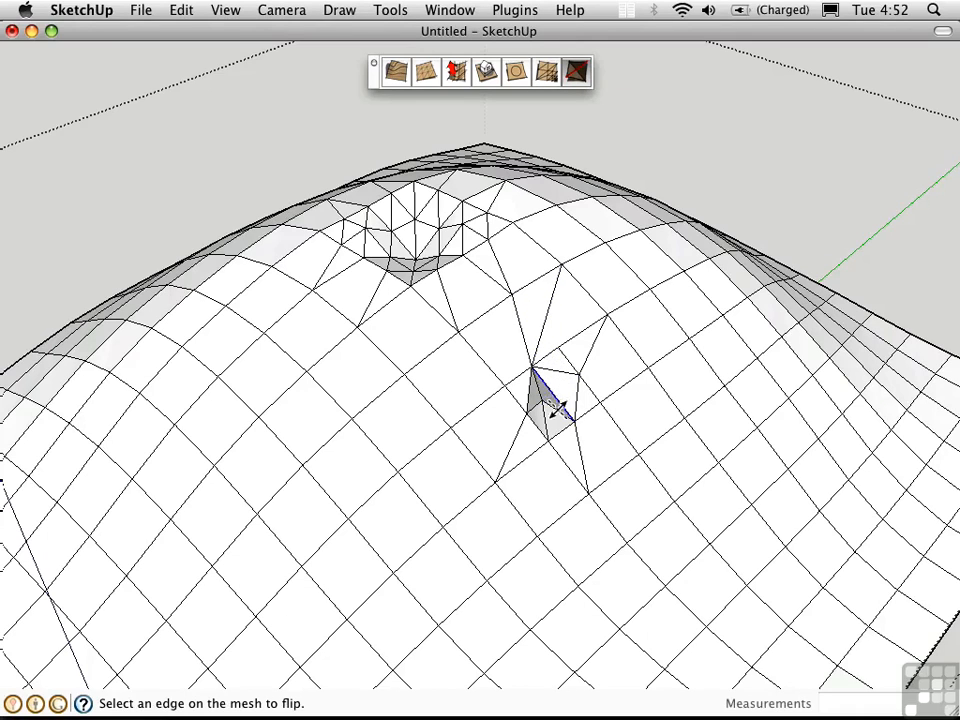
click(556, 414)
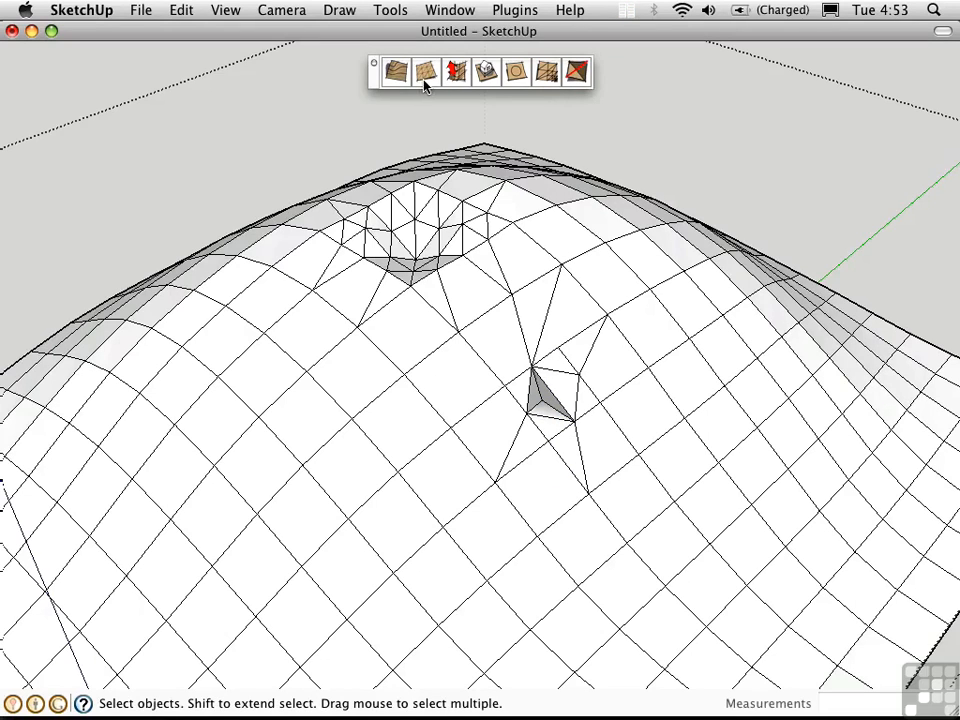
mouse_move(452, 70)
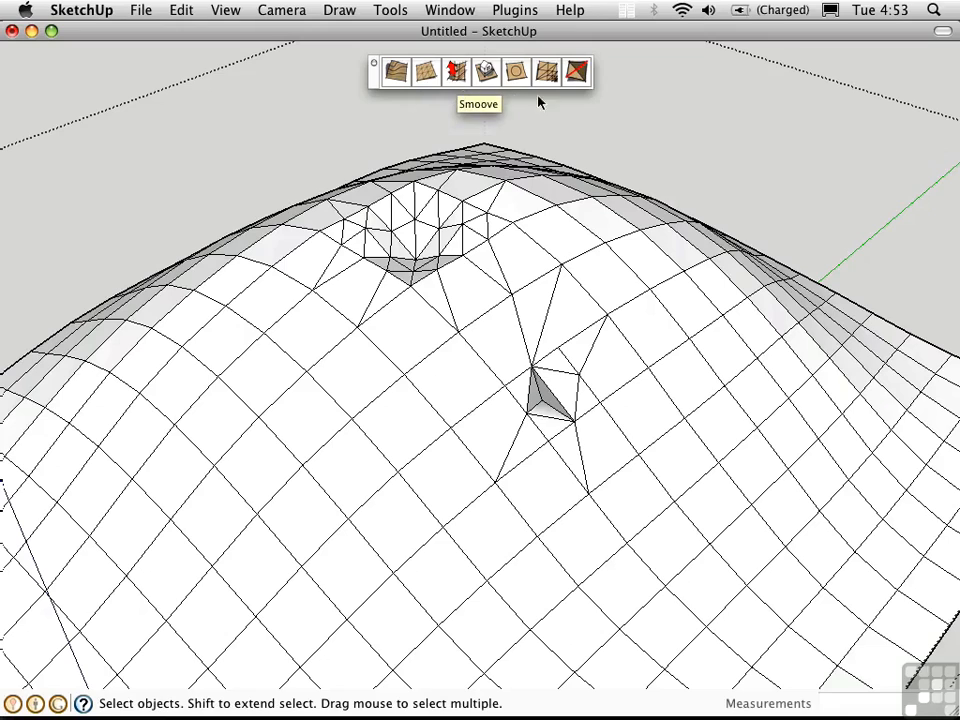
mouse_move(564, 100)
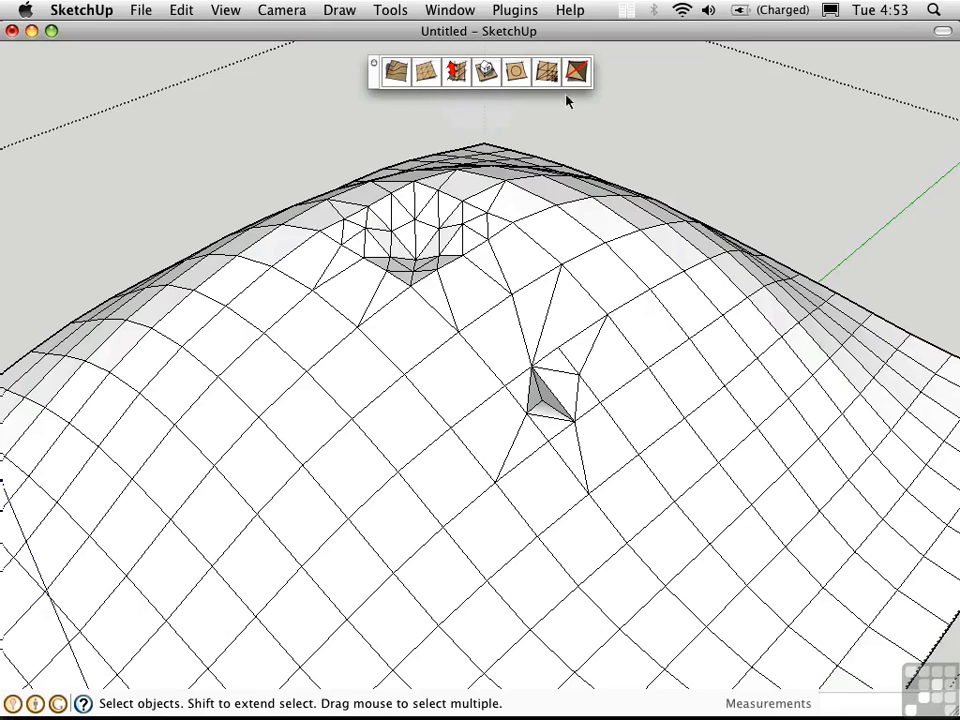
mouse_move(576, 136)
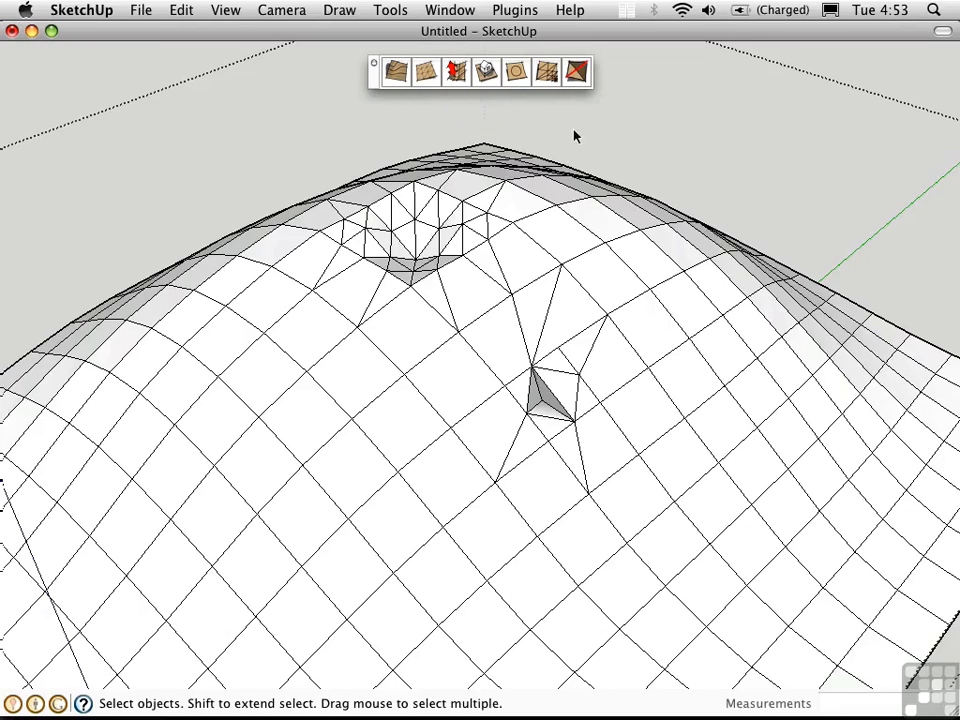
mouse_move(600, 128)
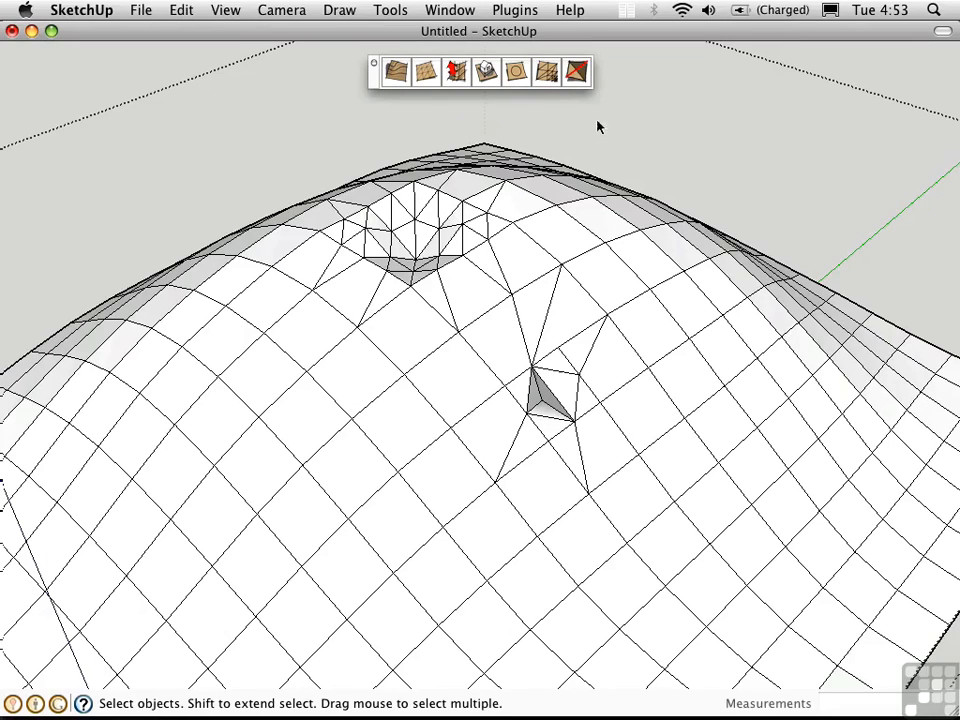
mouse_move(592, 148)
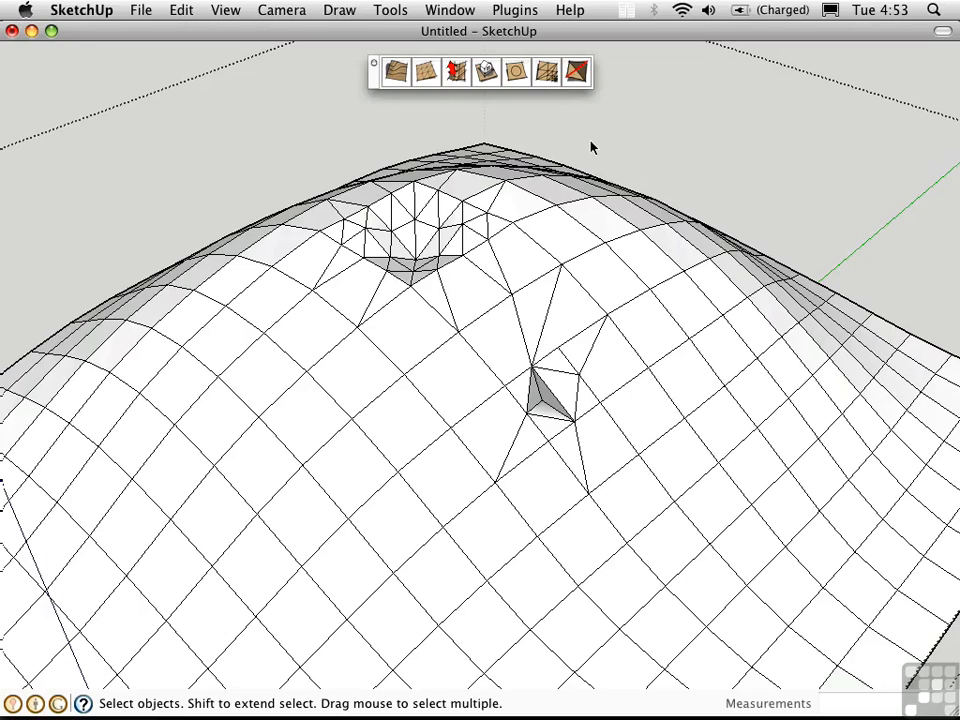
mouse_move(468, 420)
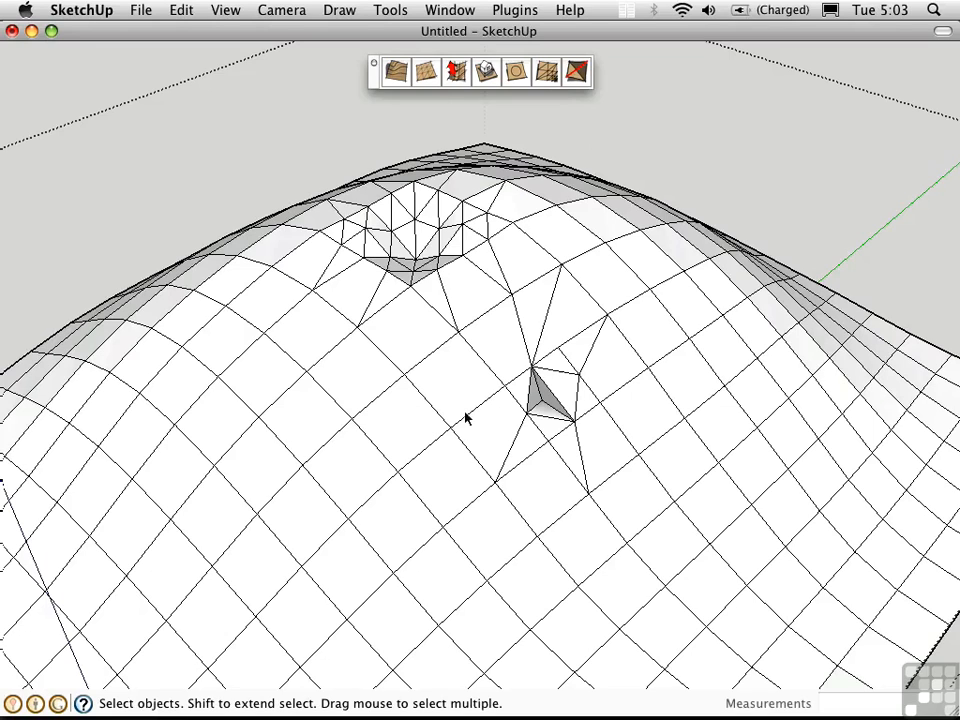
mouse_move(468, 408)
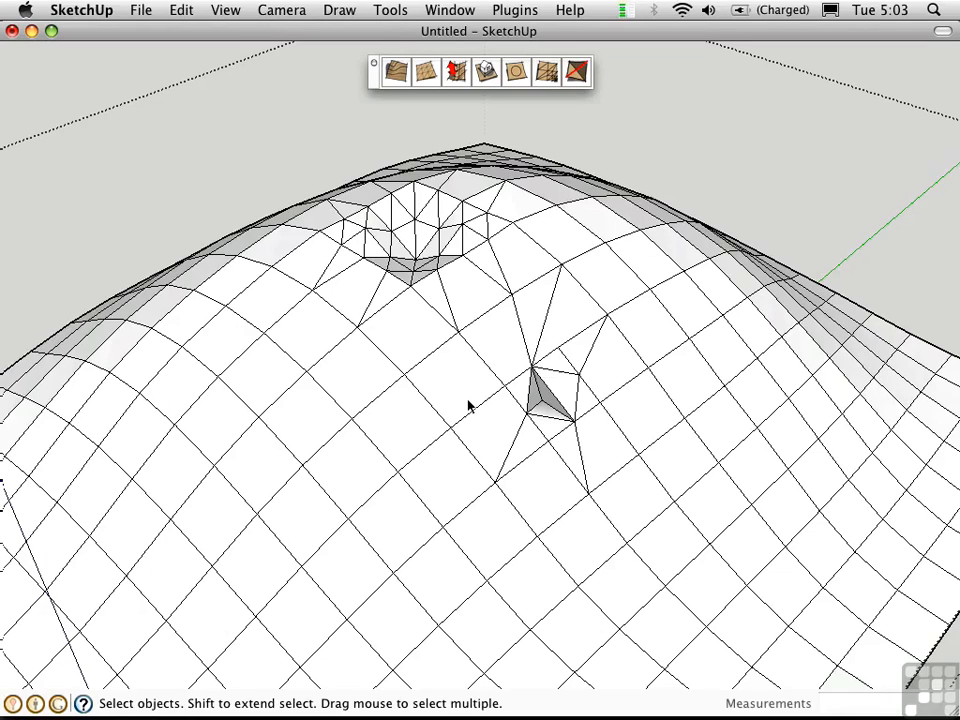
mouse_move(474, 408)
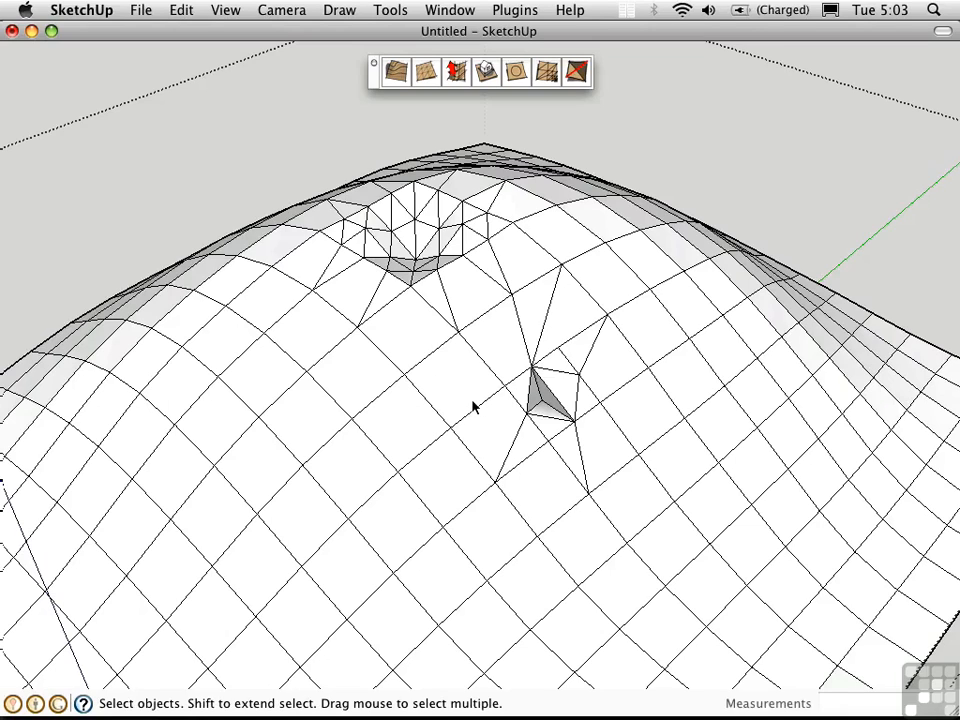
mouse_move(464, 396)
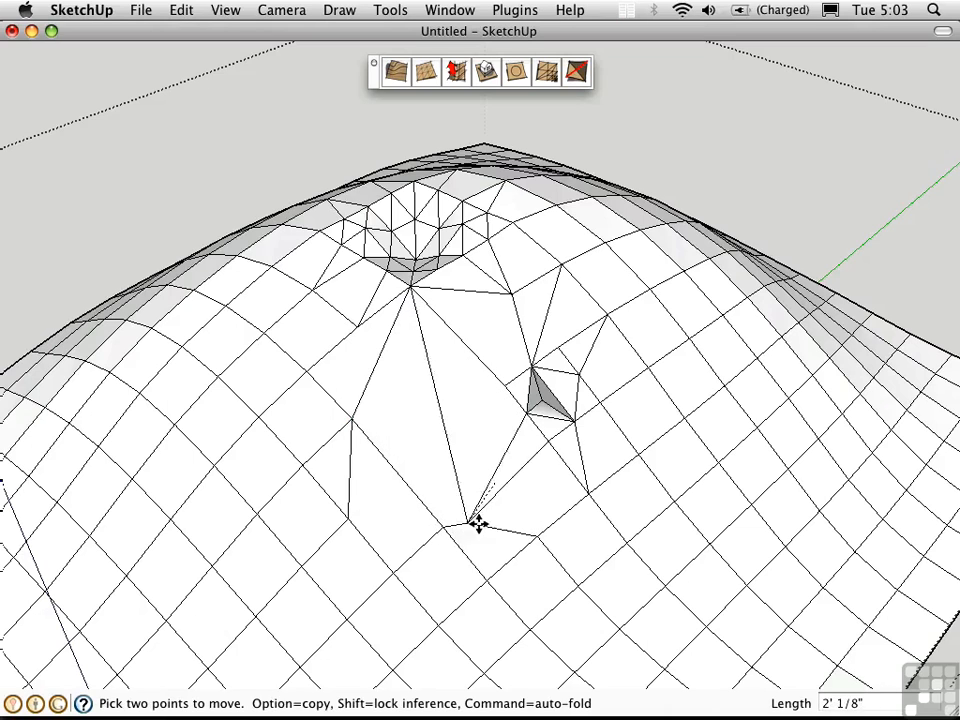
drag(478, 524, 590, 618)
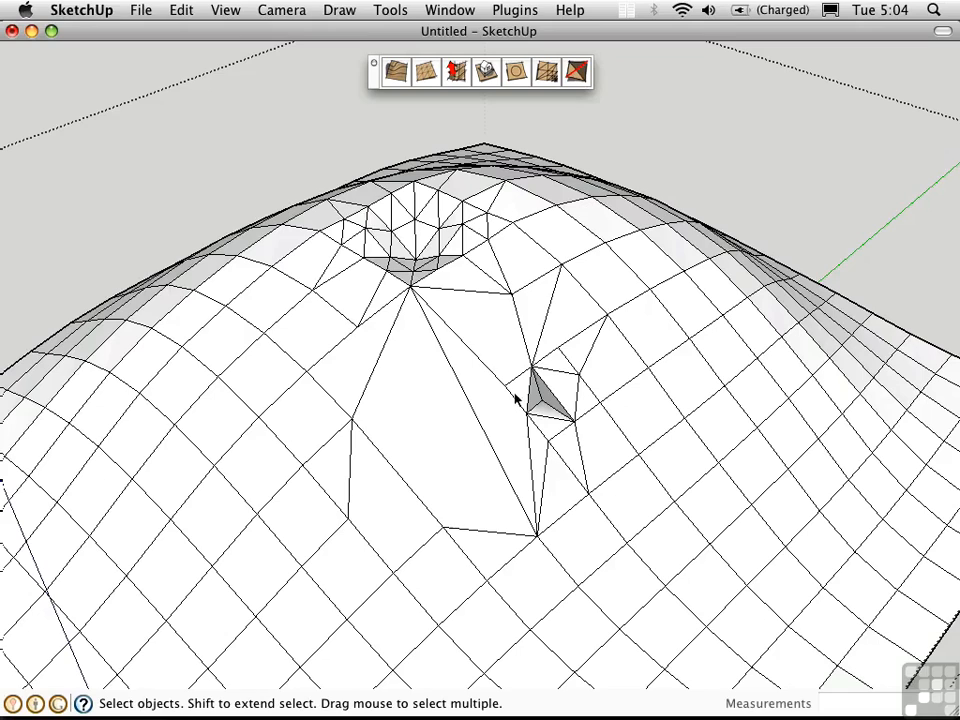
mouse_move(496, 408)
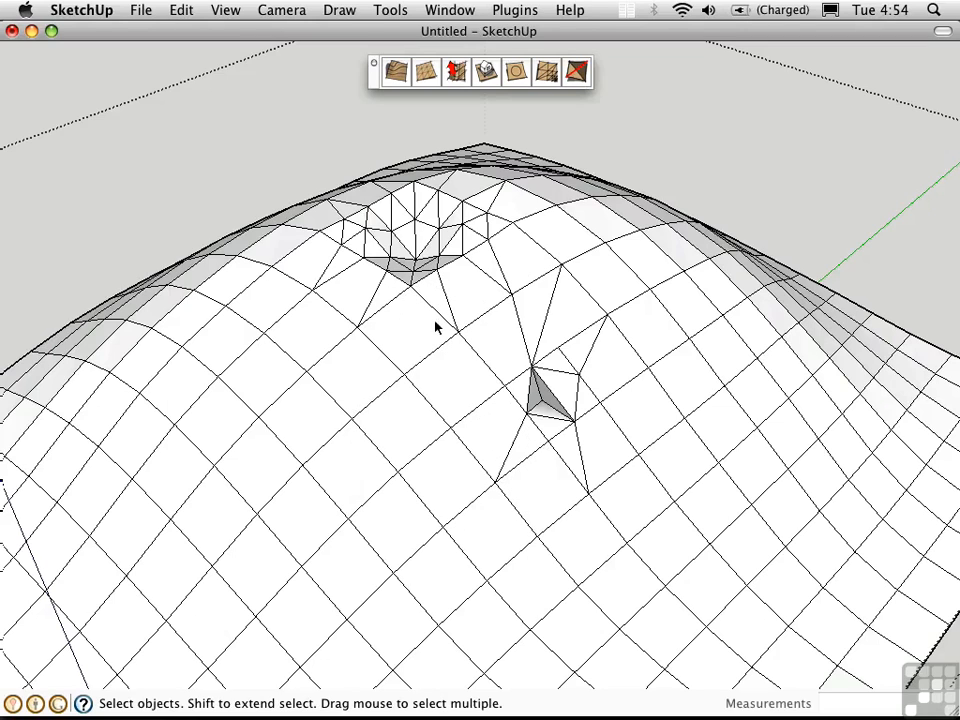
mouse_move(440, 344)
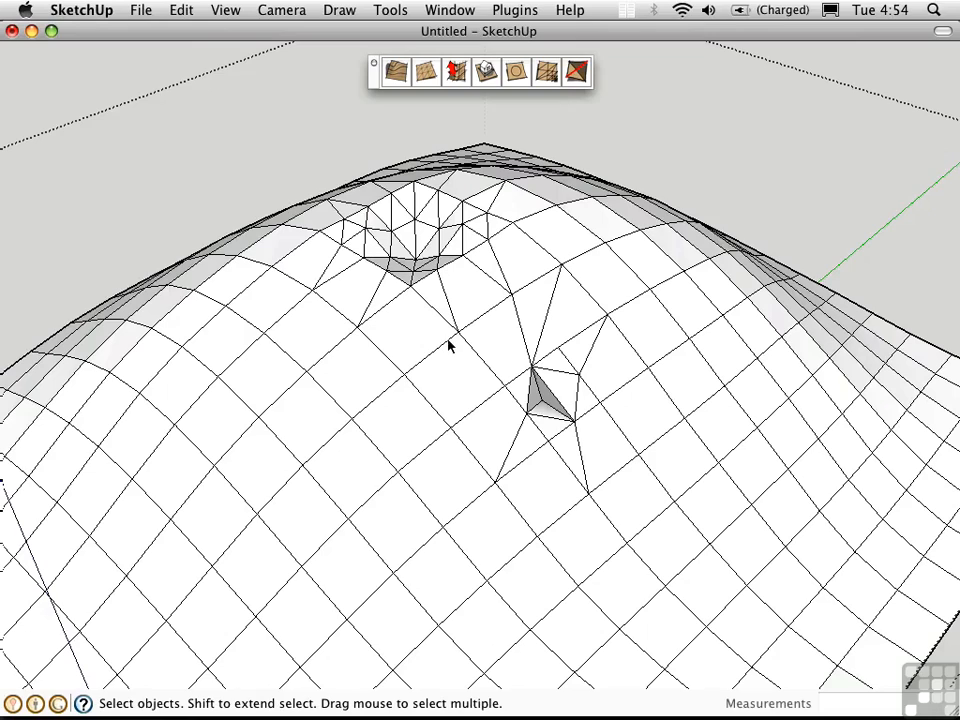
mouse_move(436, 336)
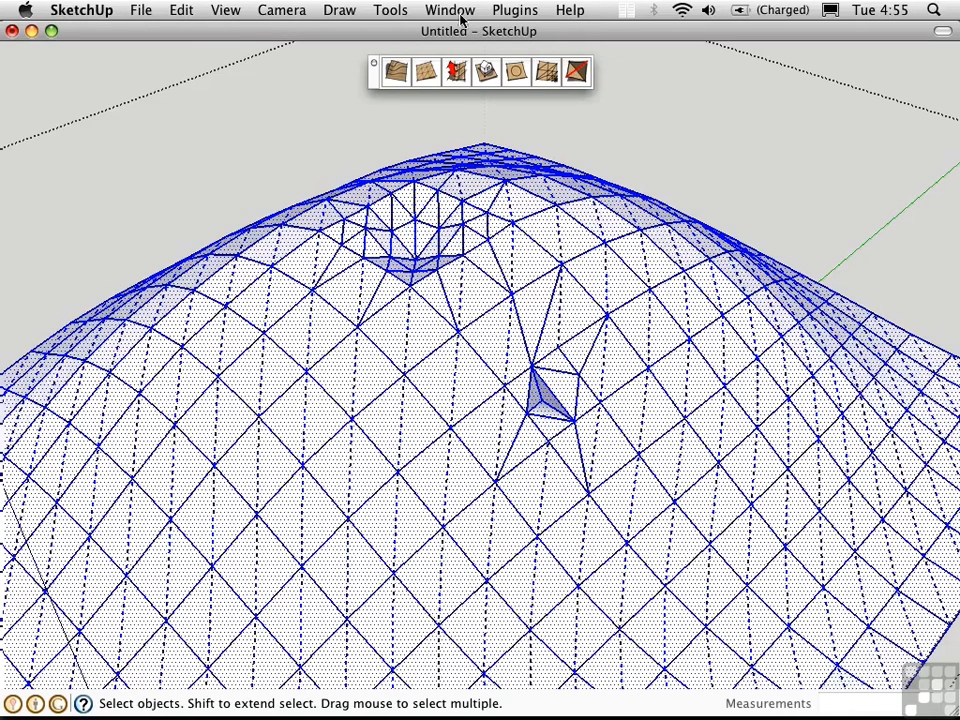
Soften the mesh edges via Window > Soften Edges with Soften coplanar and an adjusted normals angle.
click(458, 8)
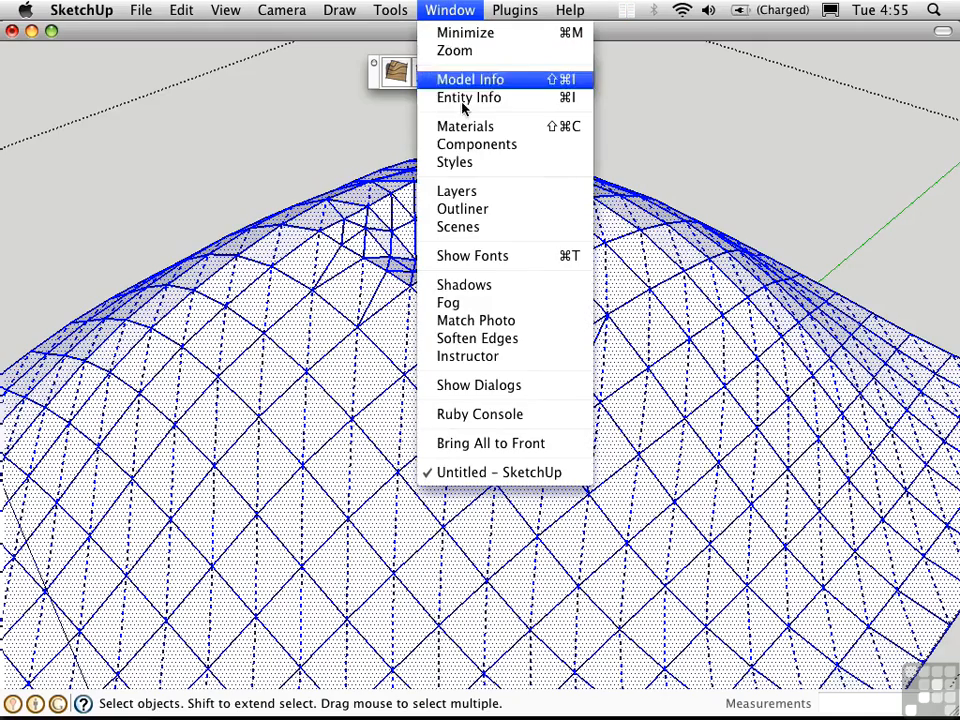
click(476, 338)
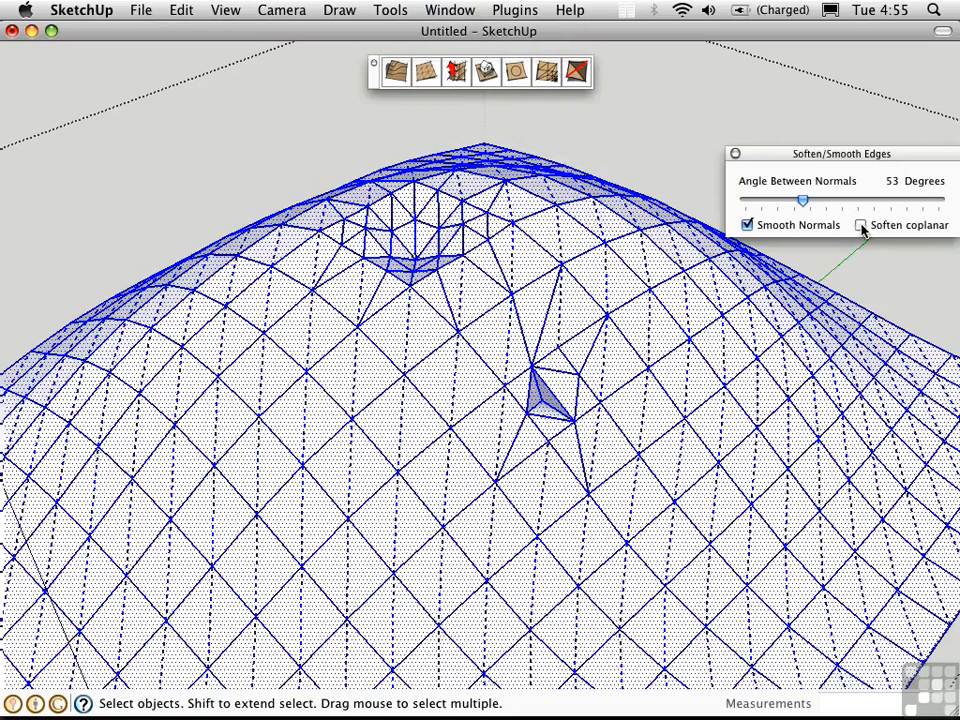
click(856, 224)
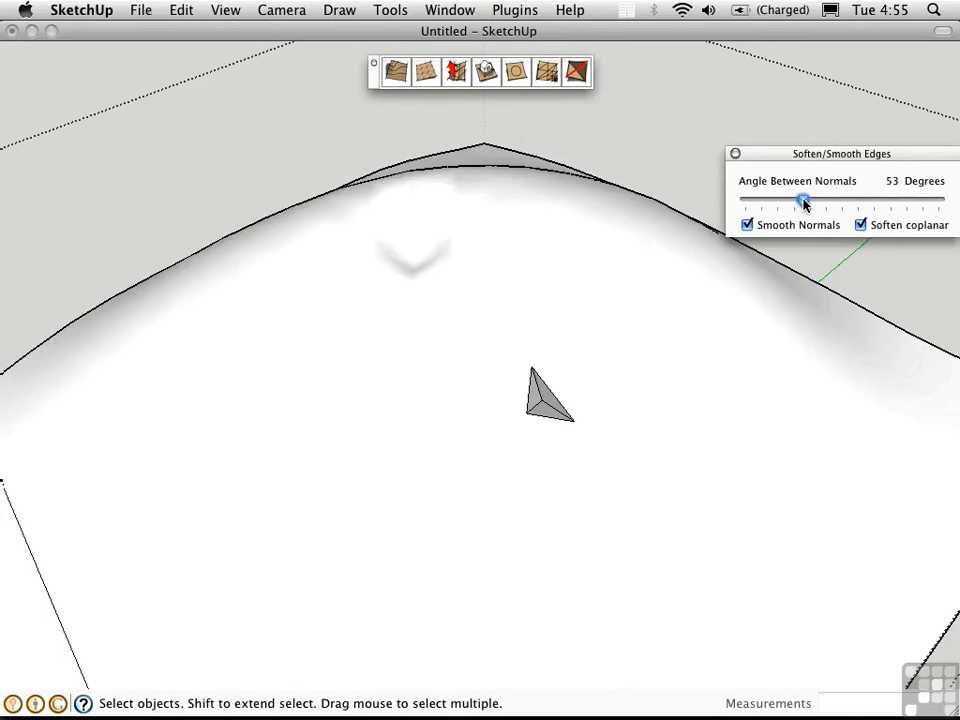
drag(802, 200, 770, 200)
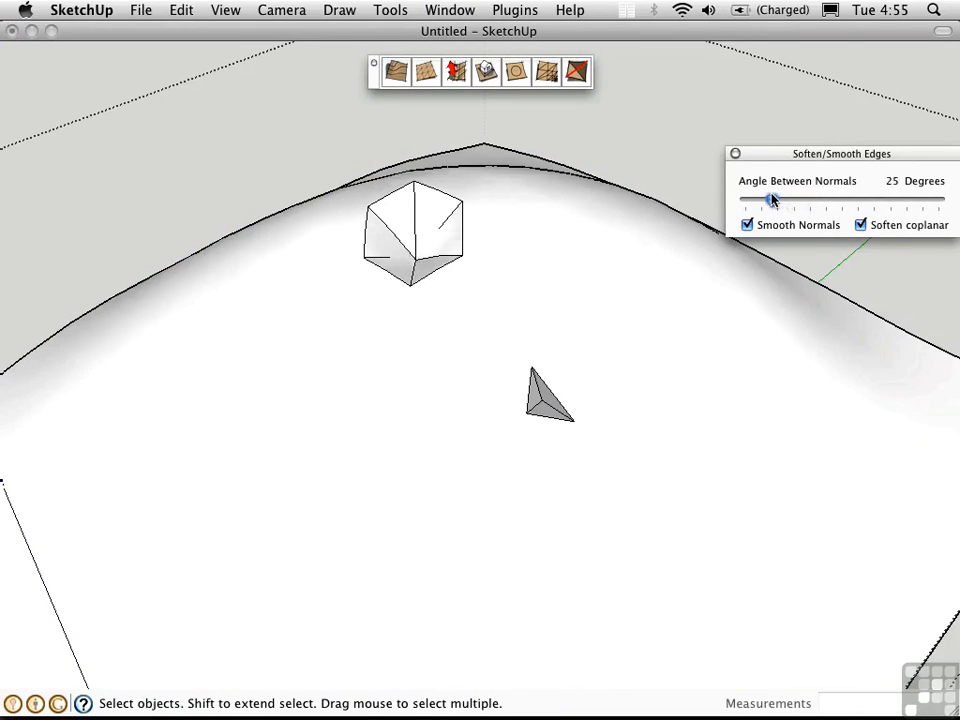
drag(772, 200, 804, 200)
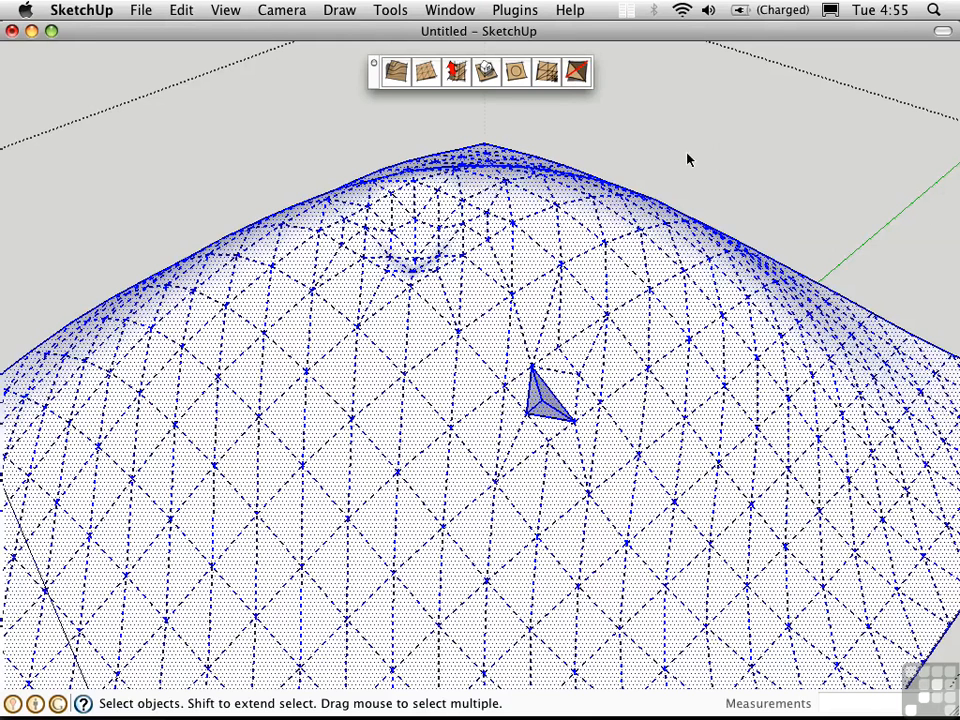
Switch to the Eraser tool for softening individual edges on the hill.
click(478, 74)
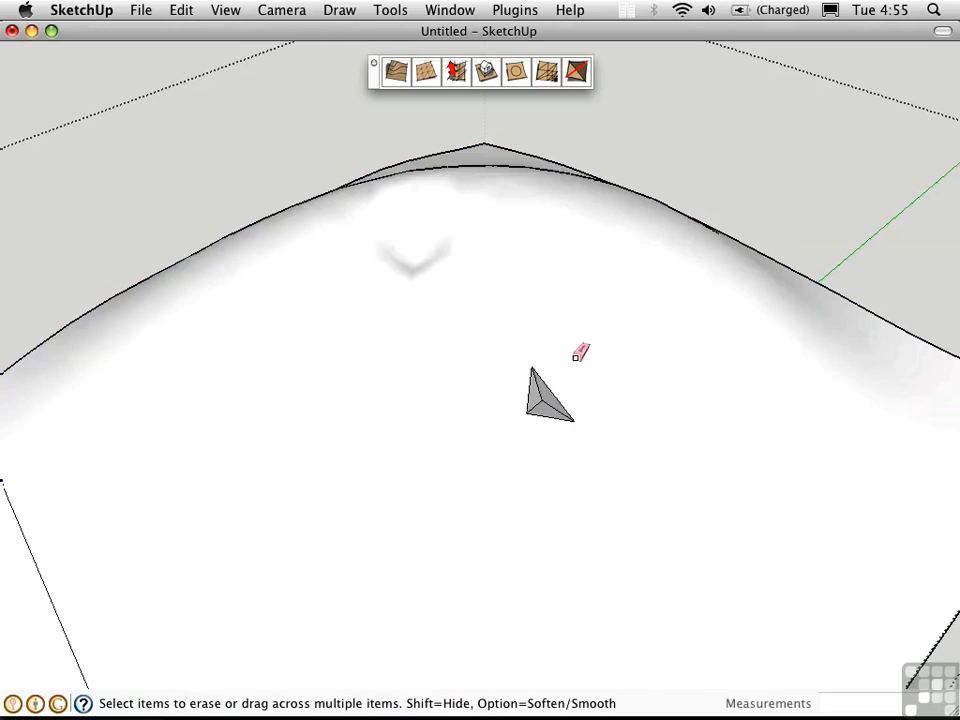
mouse_move(548, 382)
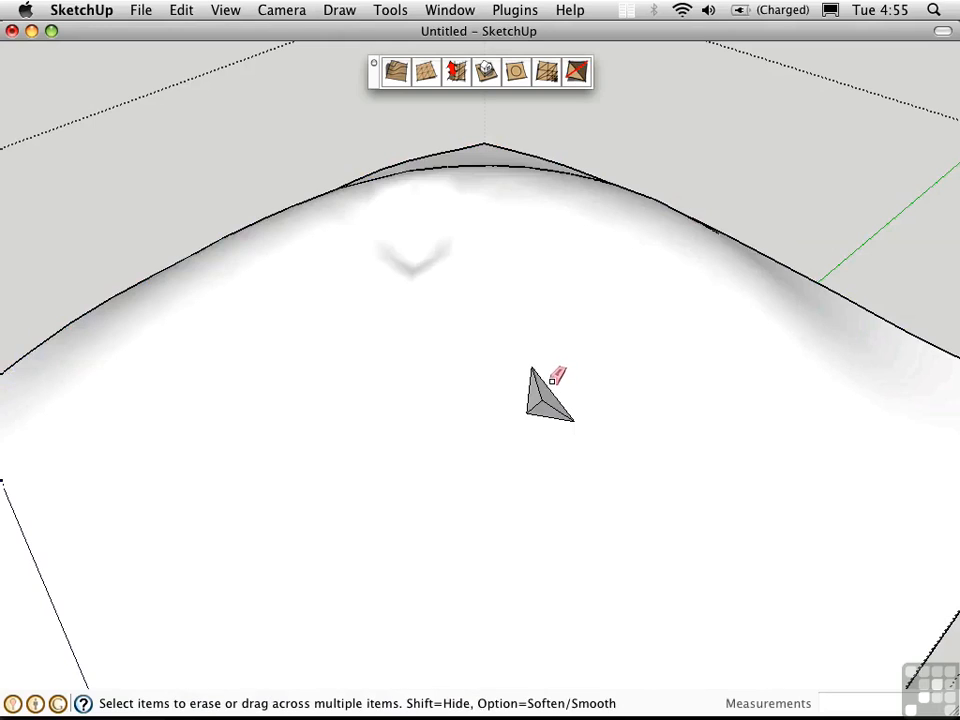